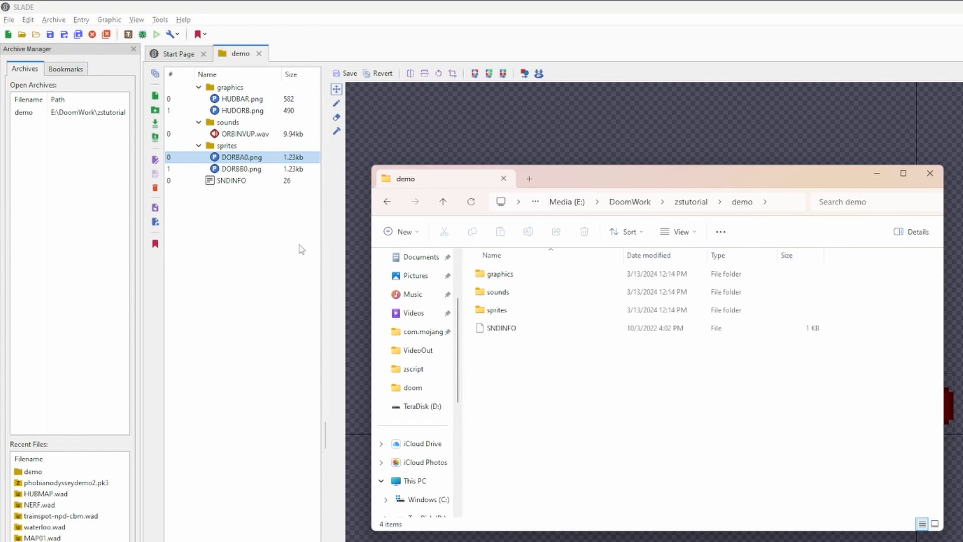
pyautogui.moveTo(298, 248)
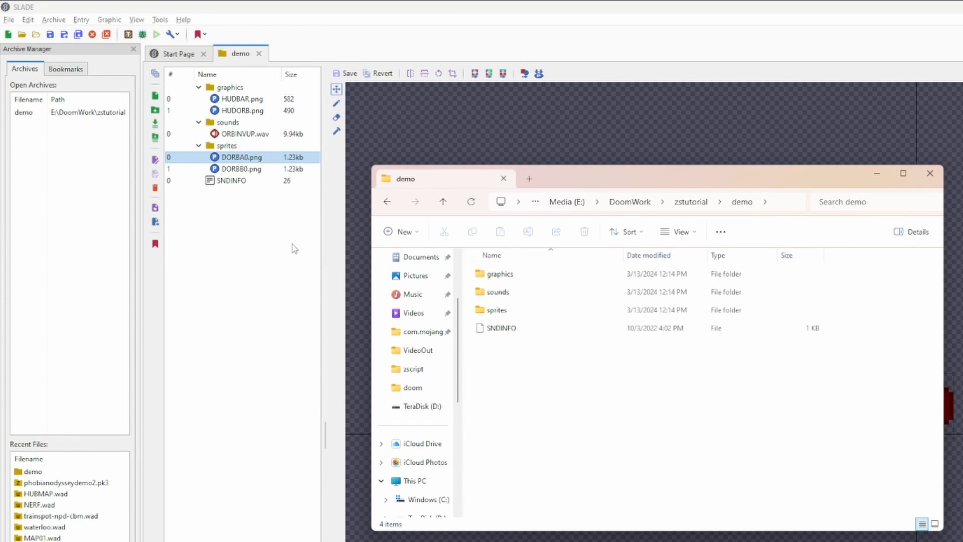
pyautogui.moveTo(302, 269)
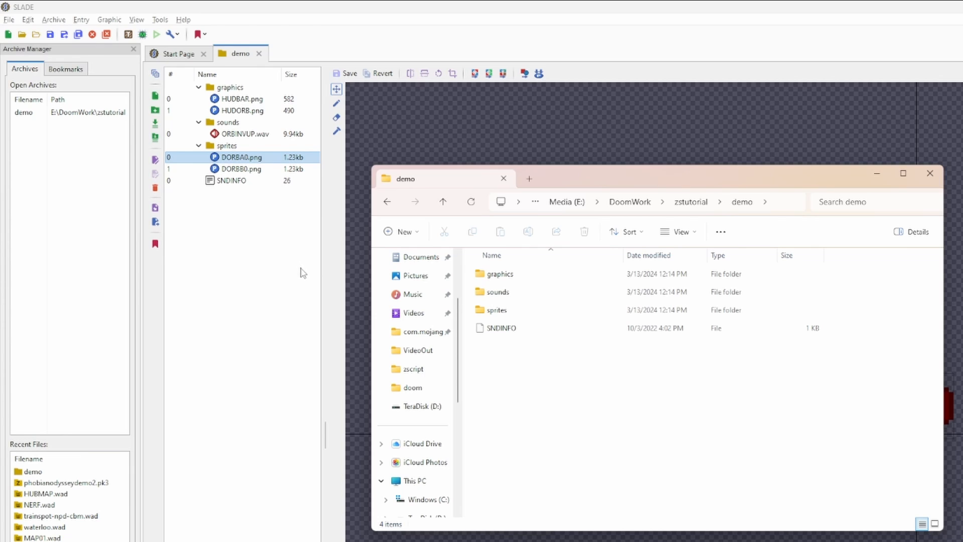
pyautogui.moveTo(341, 303)
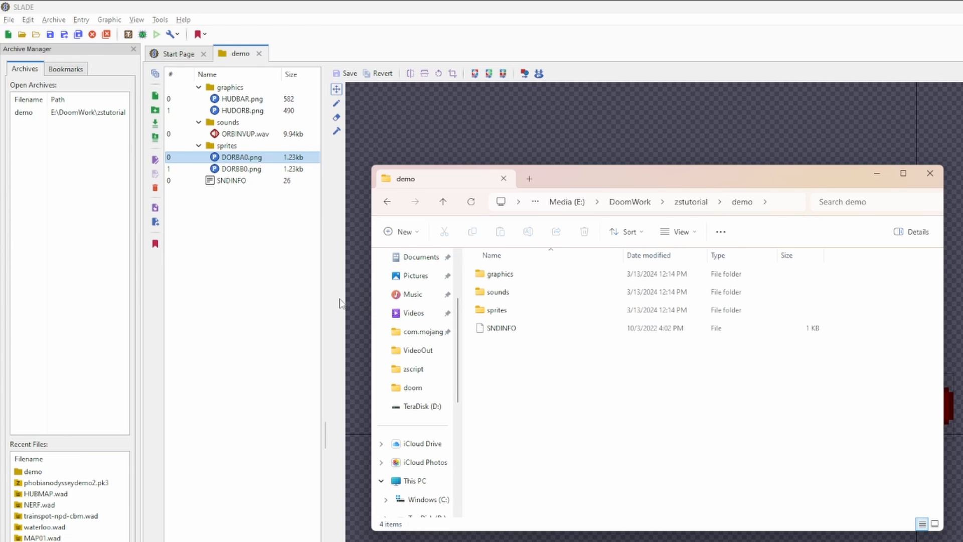
pyautogui.moveTo(506, 363)
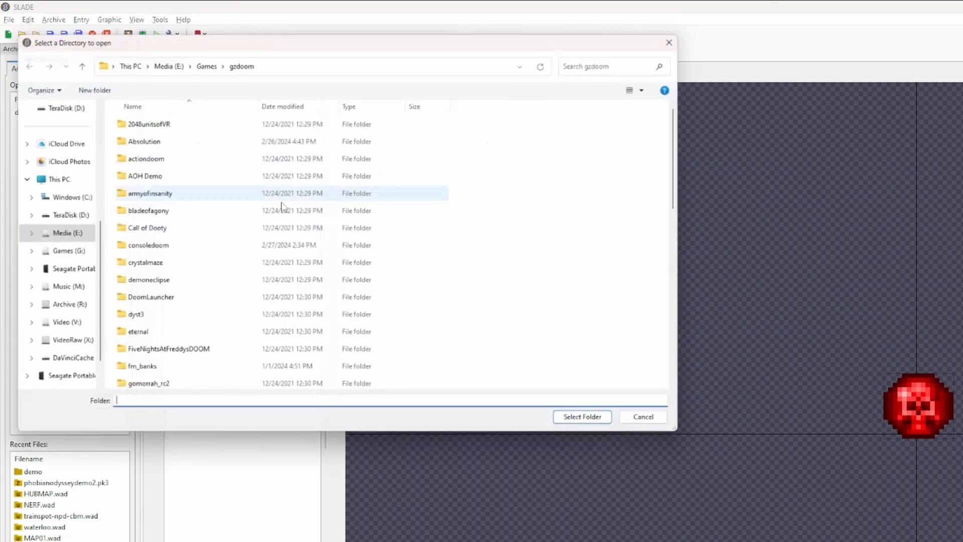
# Cancel the Select a Directory prompt to return to the demo archive.
pyautogui.click(642, 416)
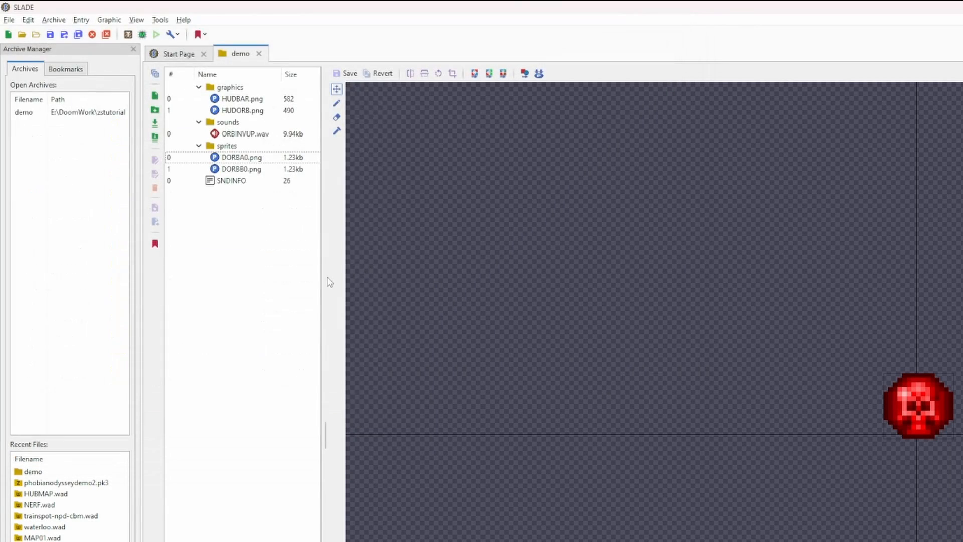
pyautogui.moveTo(315, 270)
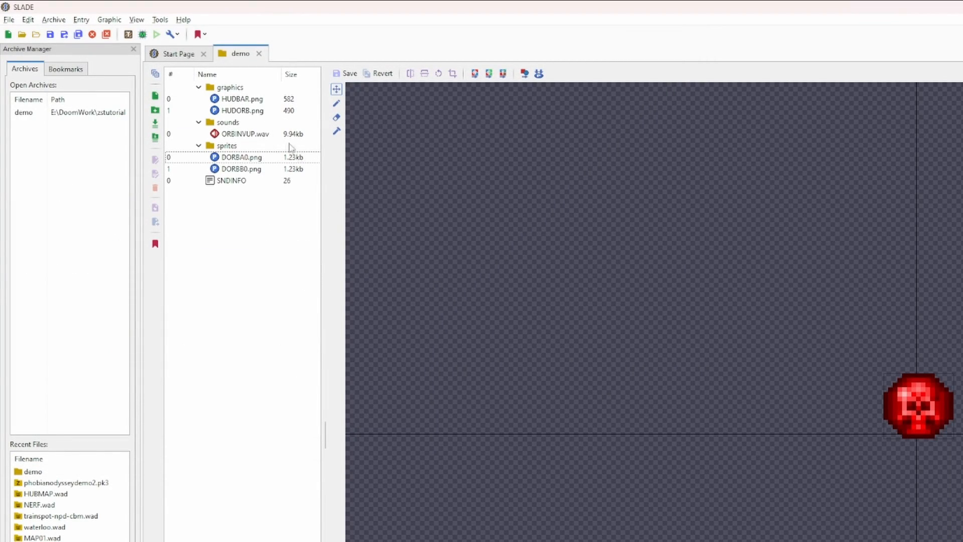
# Preview HUDBAR.png, HUDORB.png and ORBINVUP.wav, then view SNDINFO mapping orbs/inventory/up to ORBINVUP.
pyautogui.click(242, 99)
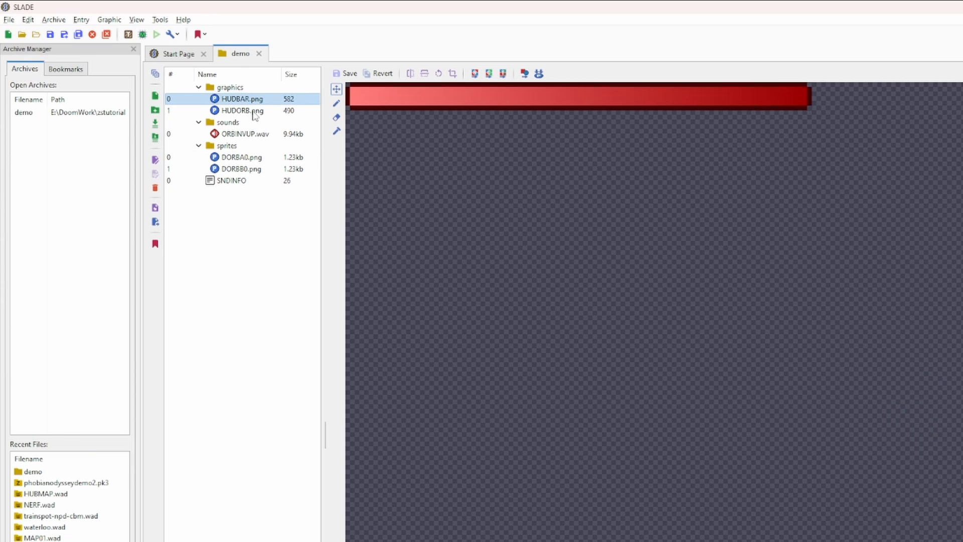
pyautogui.click(241, 110)
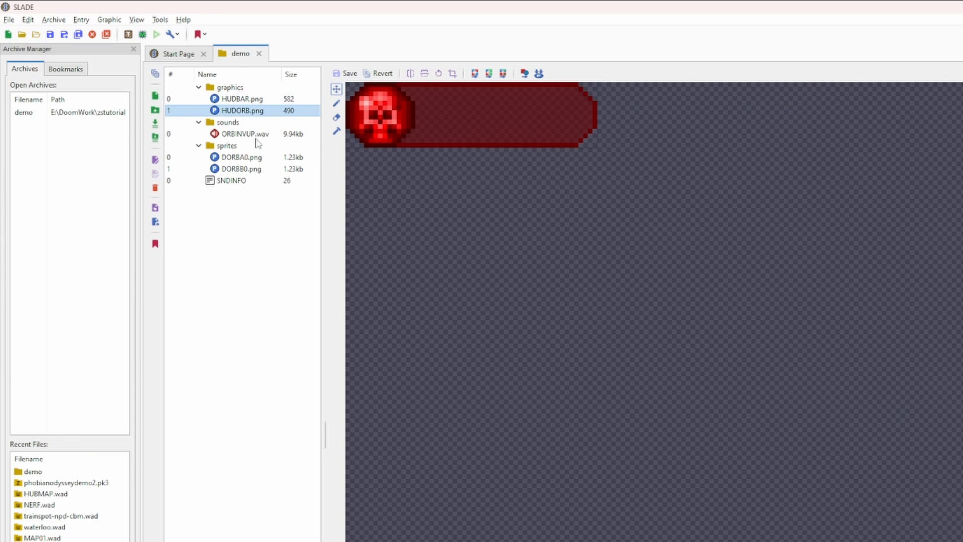
pyautogui.click(244, 134)
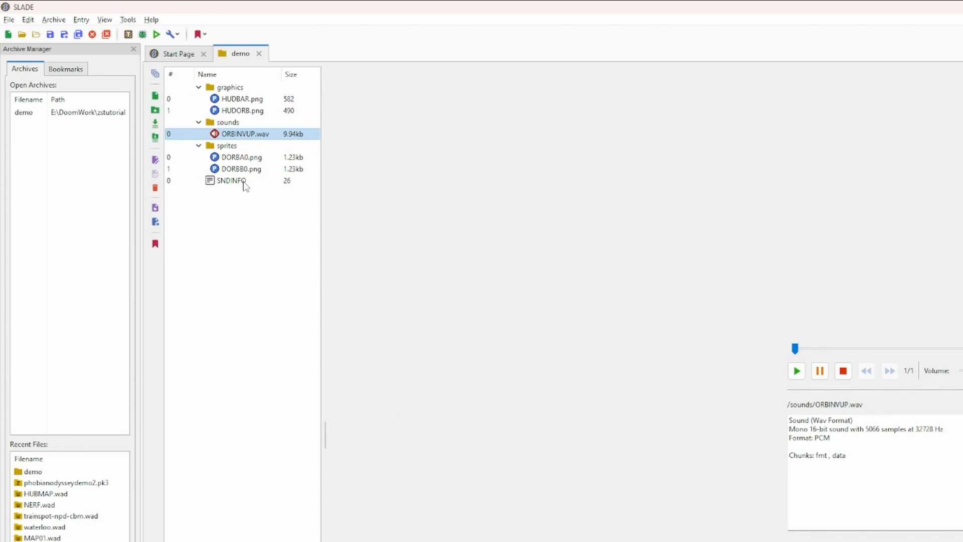
pyautogui.click(232, 179)
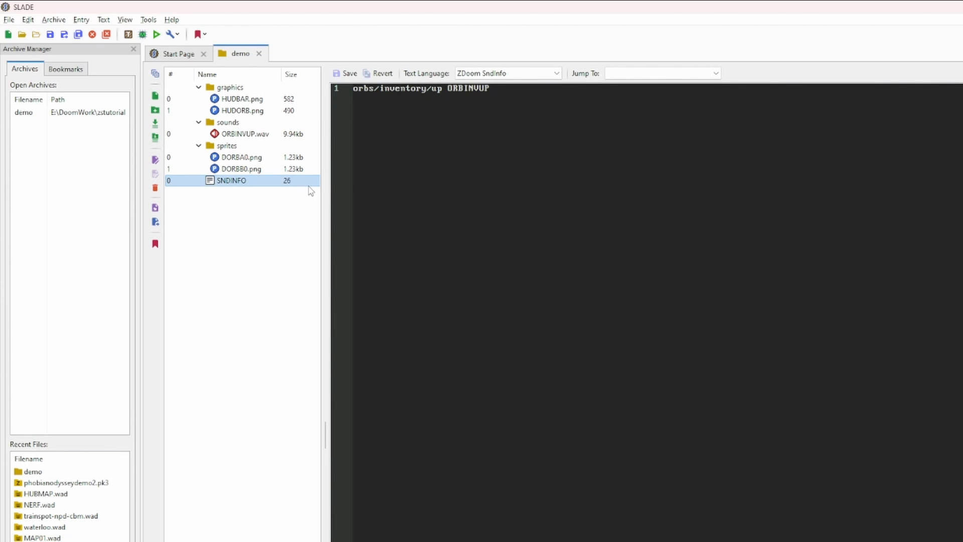
pyautogui.moveTo(316, 201)
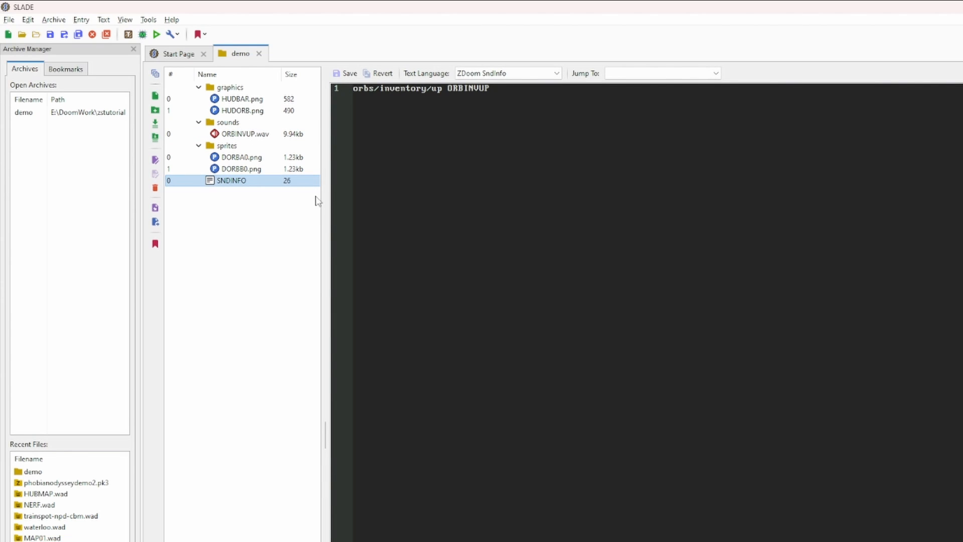
pyautogui.moveTo(287, 245)
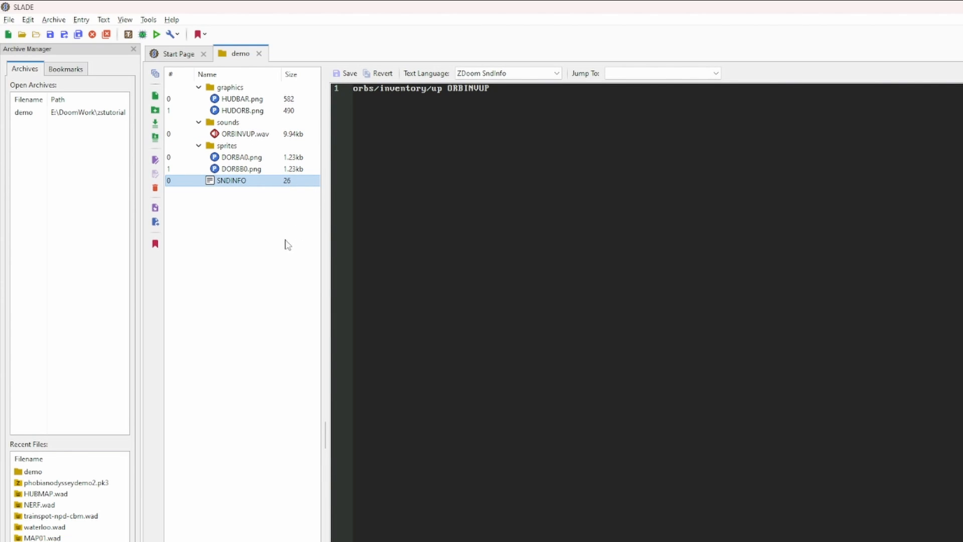
pyautogui.moveTo(273, 215)
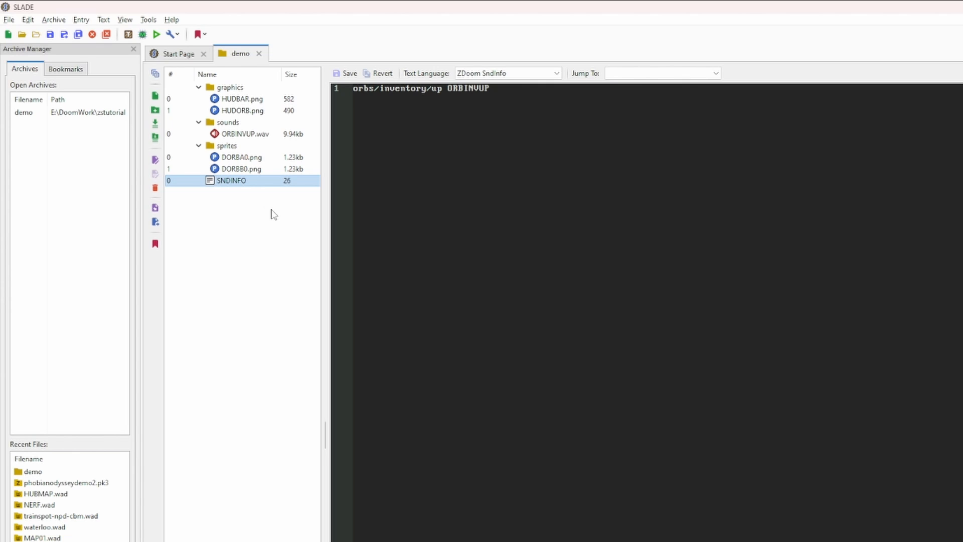
pyautogui.moveTo(269, 229)
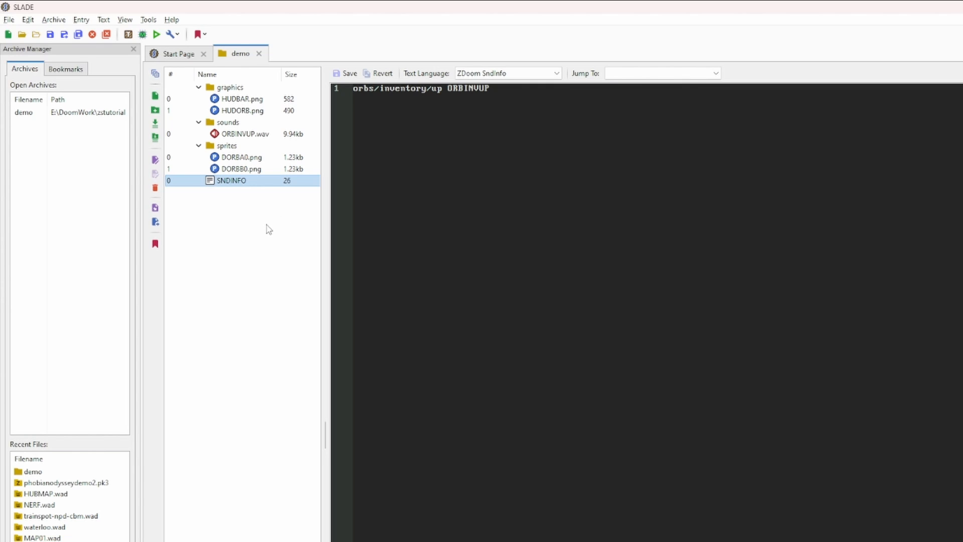
pyautogui.moveTo(253, 225)
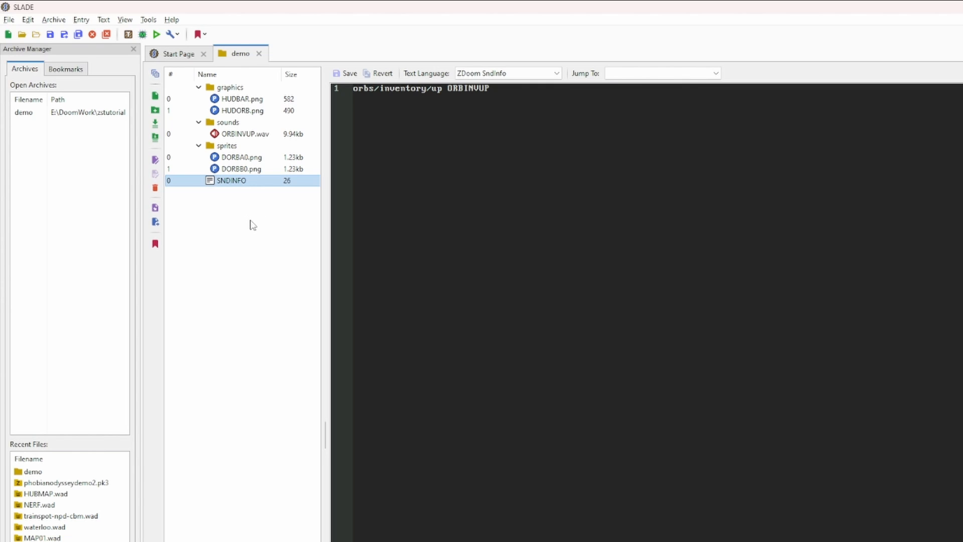
pyautogui.moveTo(256, 223)
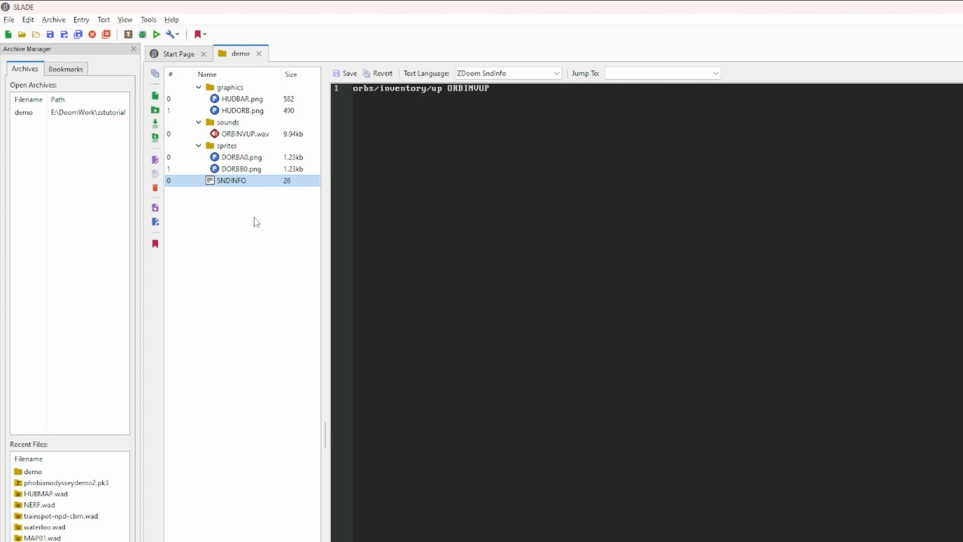
pyautogui.moveTo(253, 221)
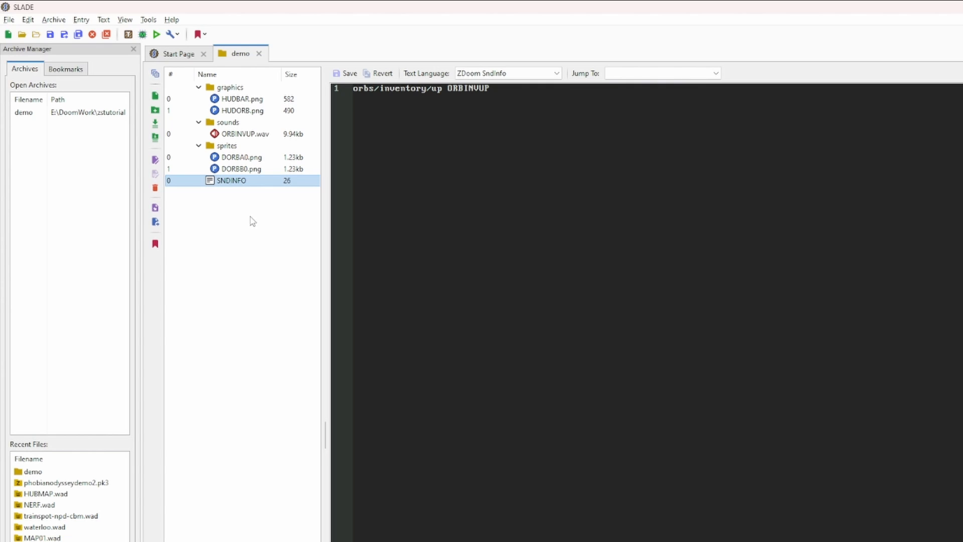
pyautogui.moveTo(247, 165)
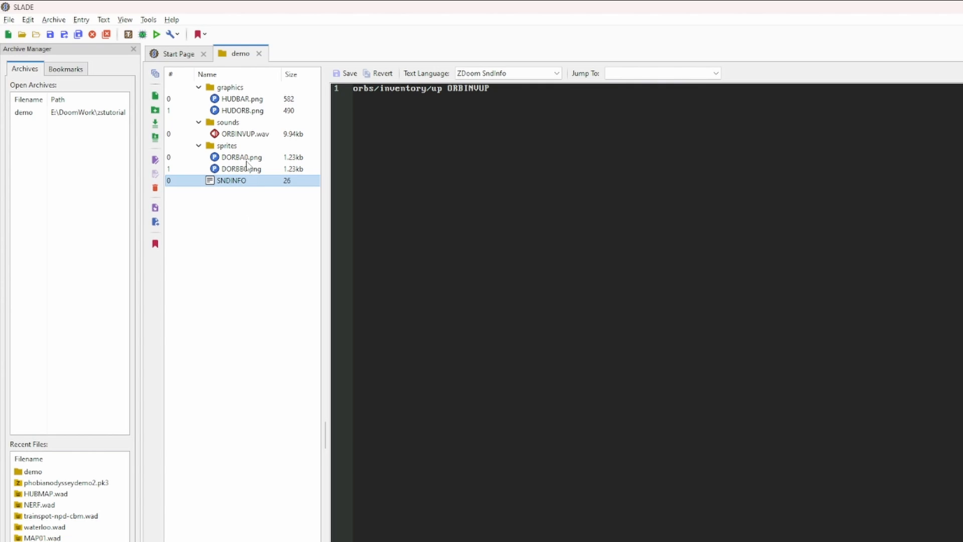
# Start a DECORATE DoomOrb : Inventory actor with Inventory.MaxAmount 999999 and Inventory.Amount 1.
pyautogui.click(241, 157)
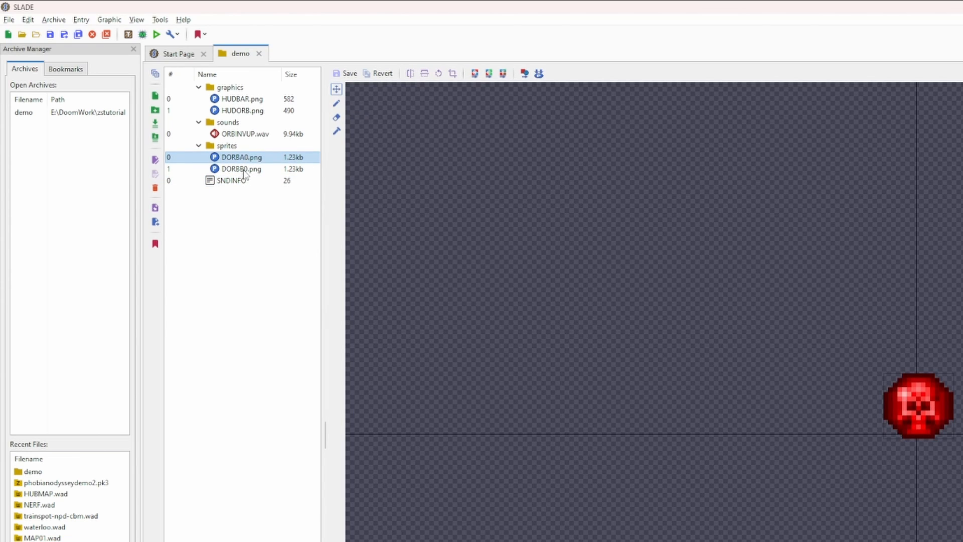
pyautogui.moveTo(249, 184)
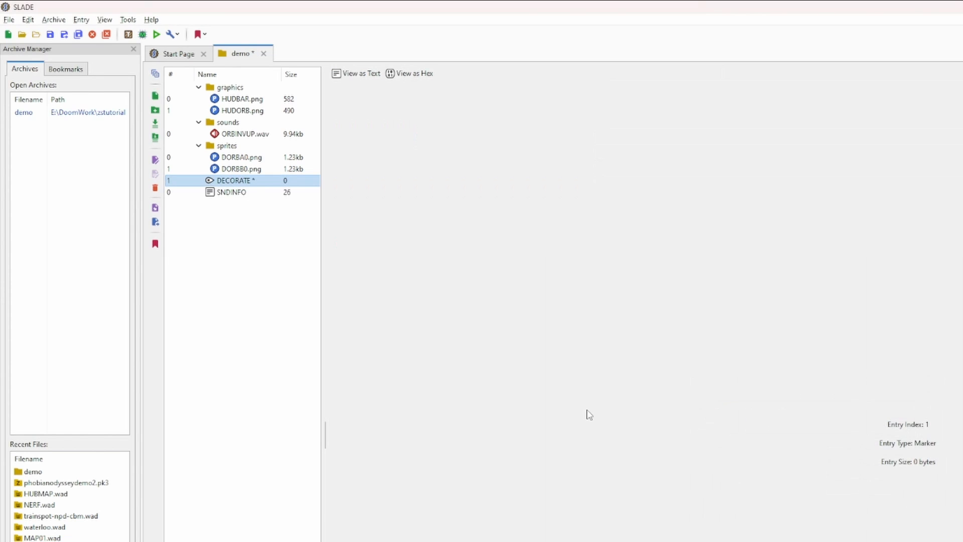
pyautogui.rightClick(234, 180)
pyautogui.write('Inventory.Ma')
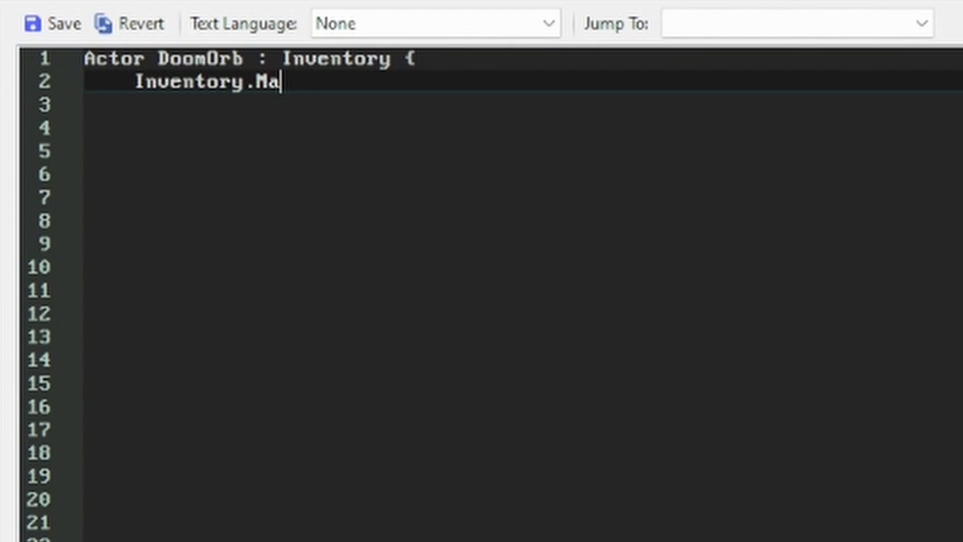
pyautogui.write('xAmount 999999')
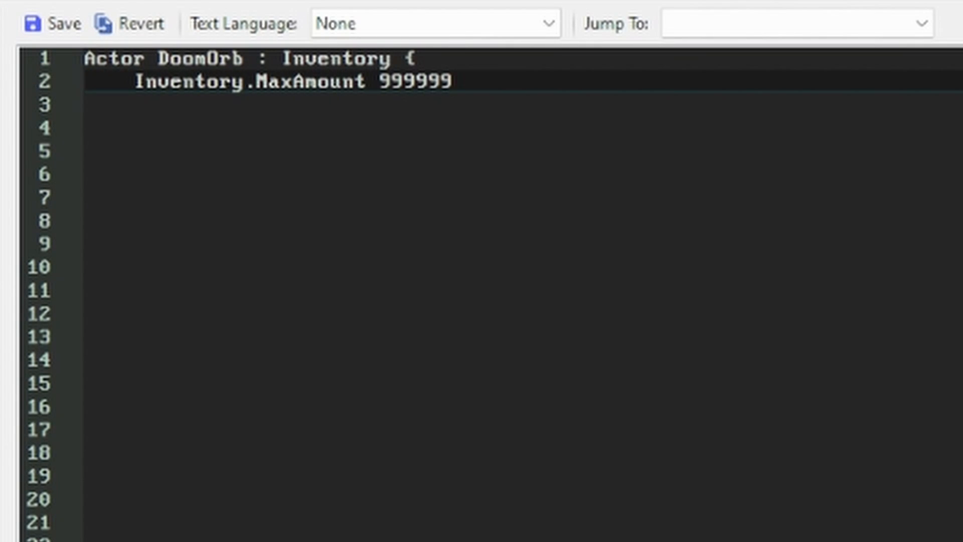
pyautogui.write('Inventory.Amount 1')
pyautogui.click(523, 129)
pyautogui.write('Inventory.PickupMessage "Picked')
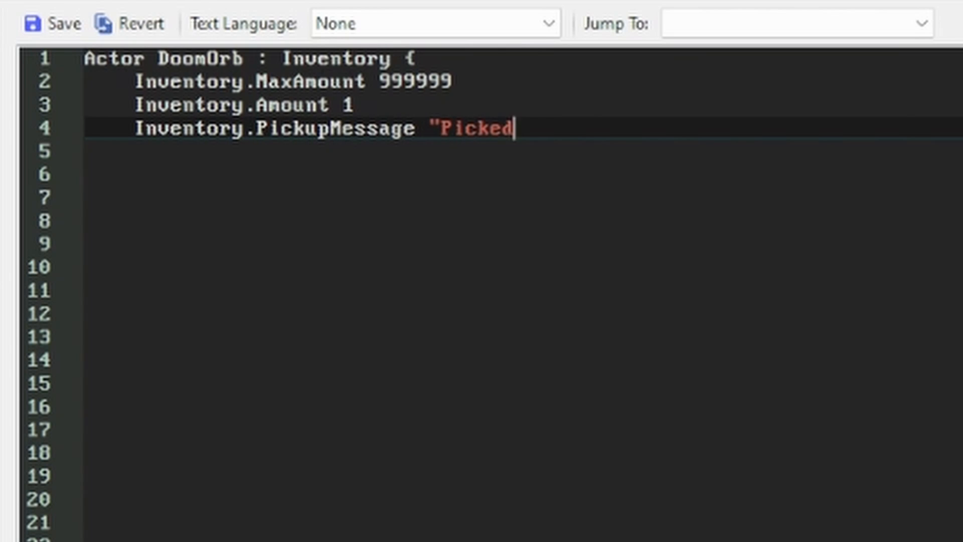
# Add pickup message "Picked up an orb", sound "orbs/inventory/up", +BRIGHT and a DORB A 5 / B 5 looping Spawn state.
pyautogui.write('up an orb"')
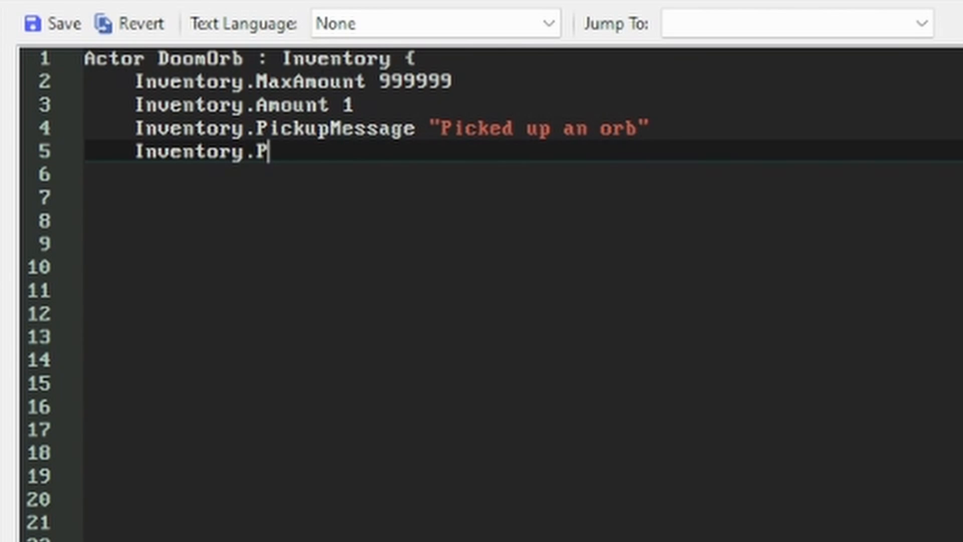
pyautogui.write('ickupSound "orbs/inventory/up"')
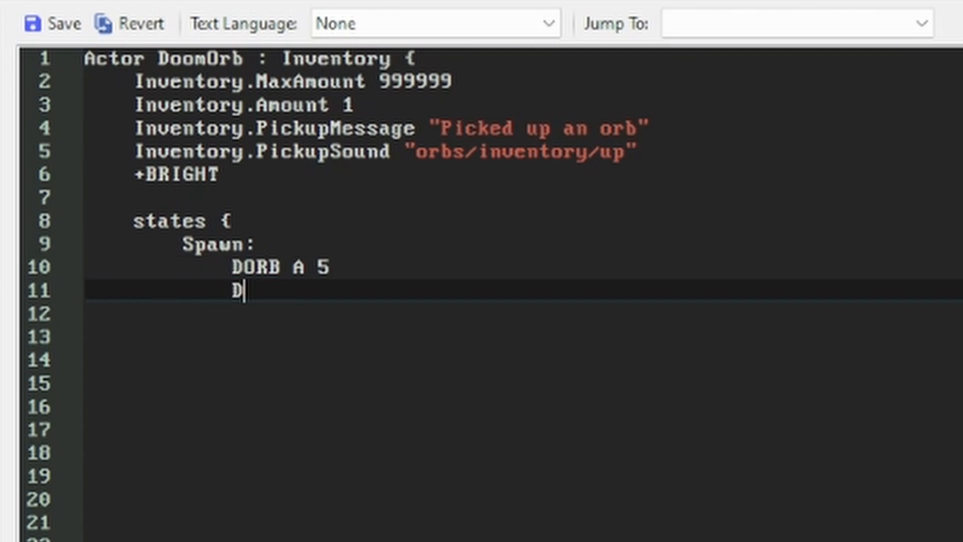
pyautogui.write('ORB B 5')
pyautogui.click(522, 314)
pyautogui.write('Loop')
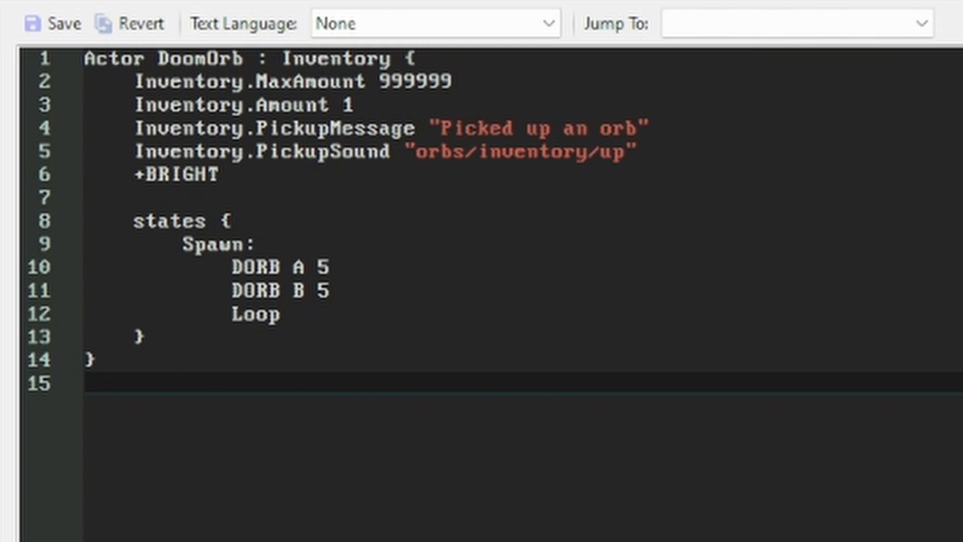
# Rewrite DoomOrb as a ZScript Class with a Default block and semicolon-terminated property and state lines.
pyautogui.click(86, 385)
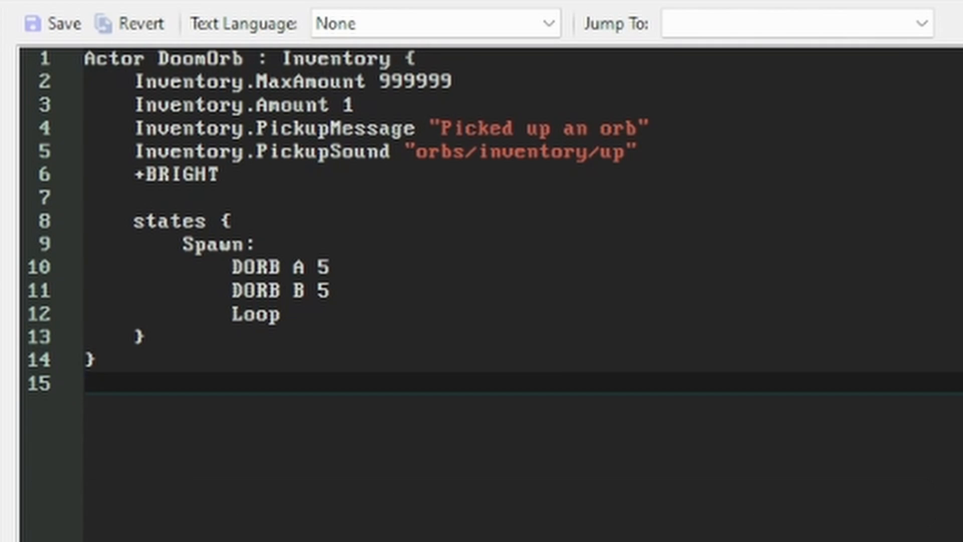
pyautogui.click(87, 381)
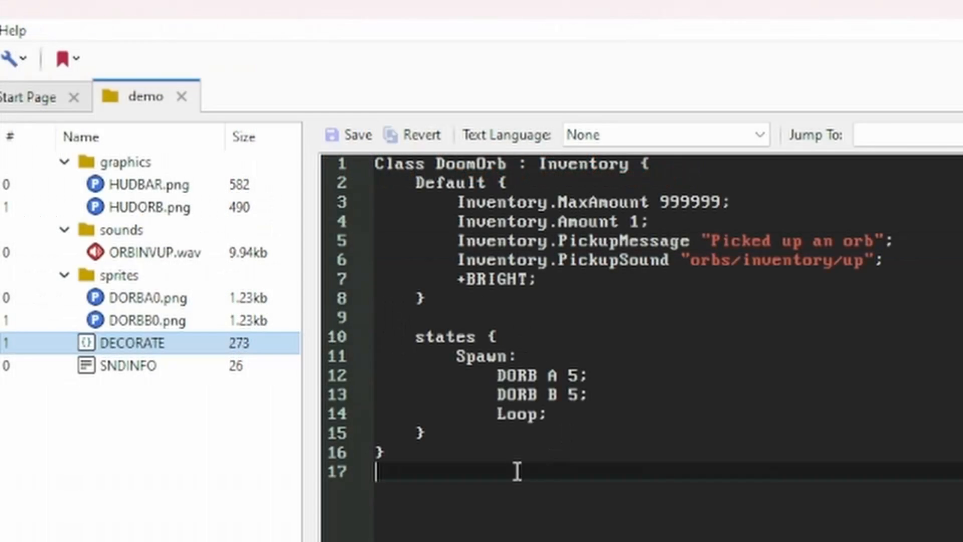
# Rename the DECORATE entry to ZSCRIPT.
pyautogui.rightClick(129, 343)
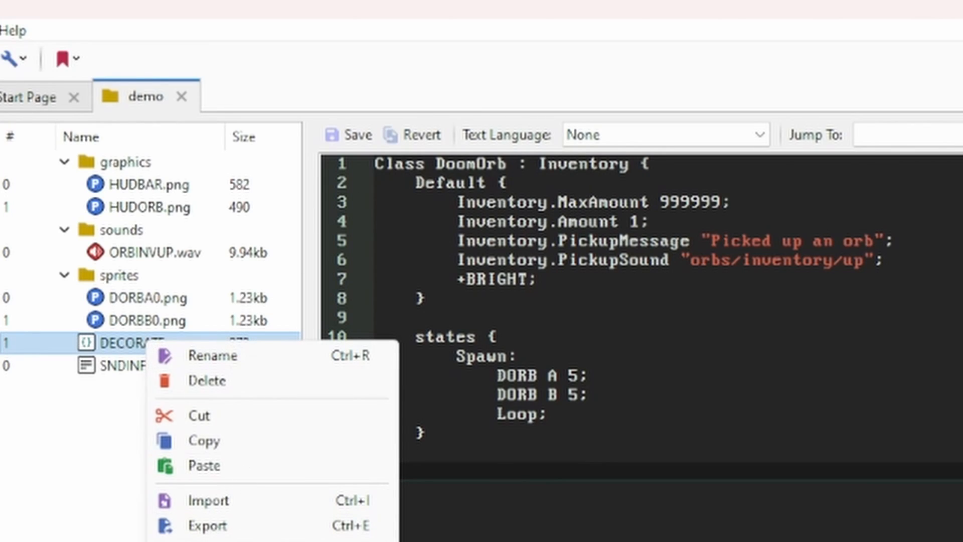
pyautogui.click(212, 355)
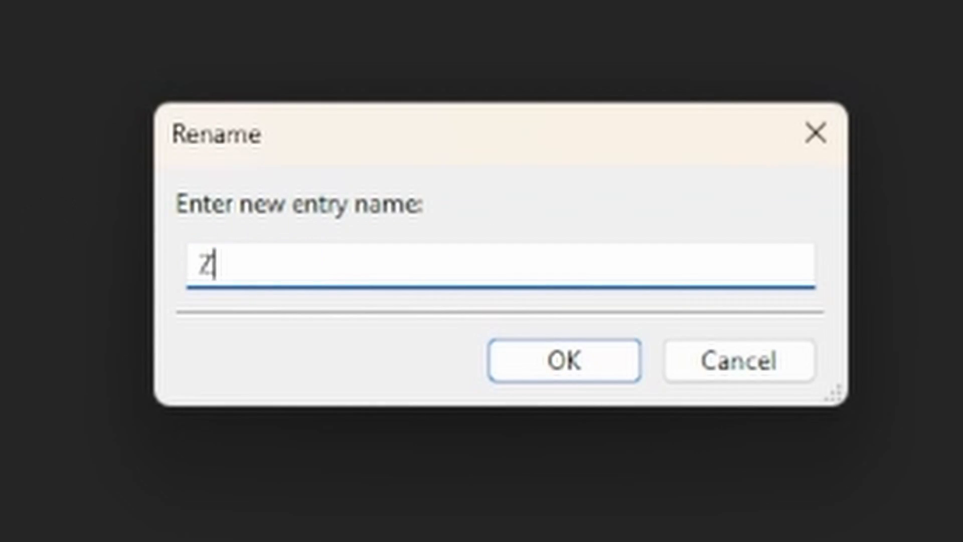
pyautogui.click(563, 360)
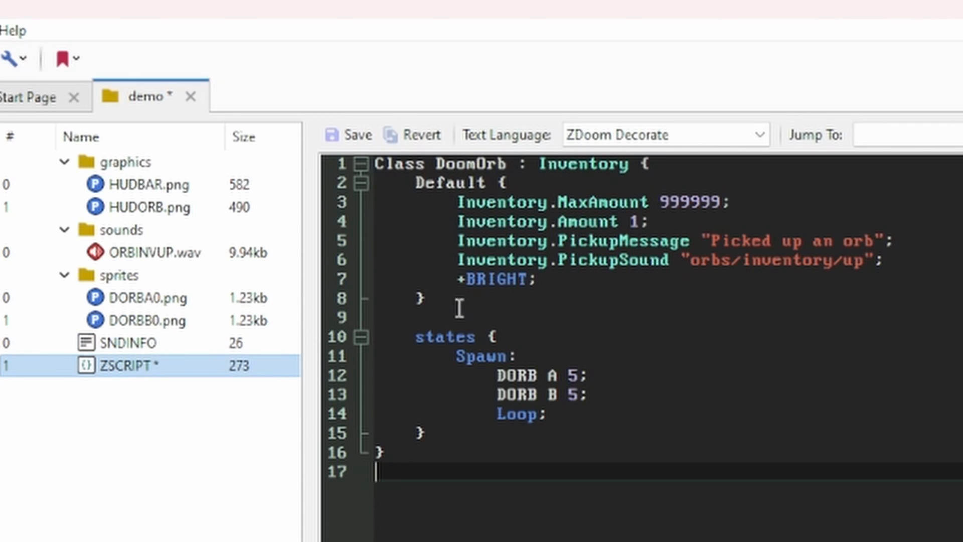
pyautogui.moveTo(480, 458)
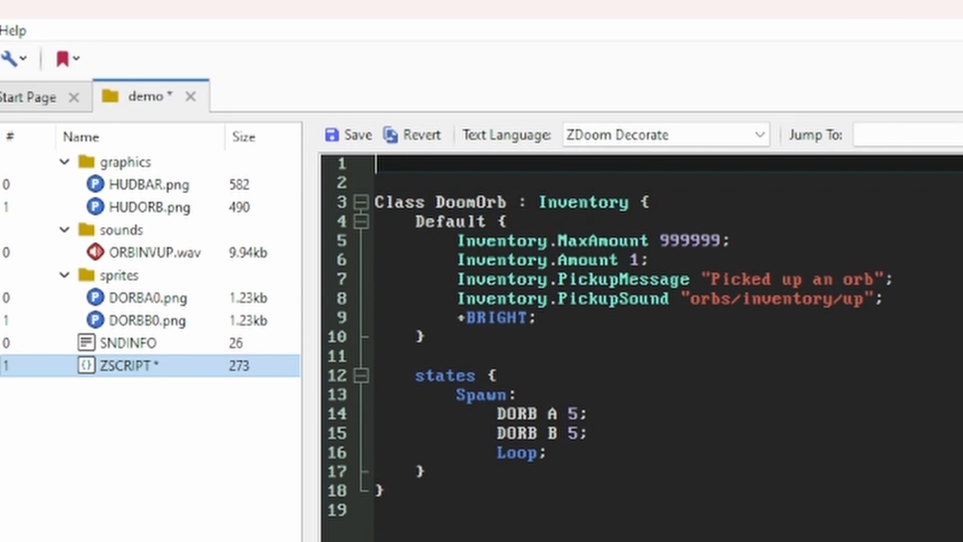
# Add version "4.11.3" at the top and save the entry as ZDoom ZScript.
pyautogui.write('version "')
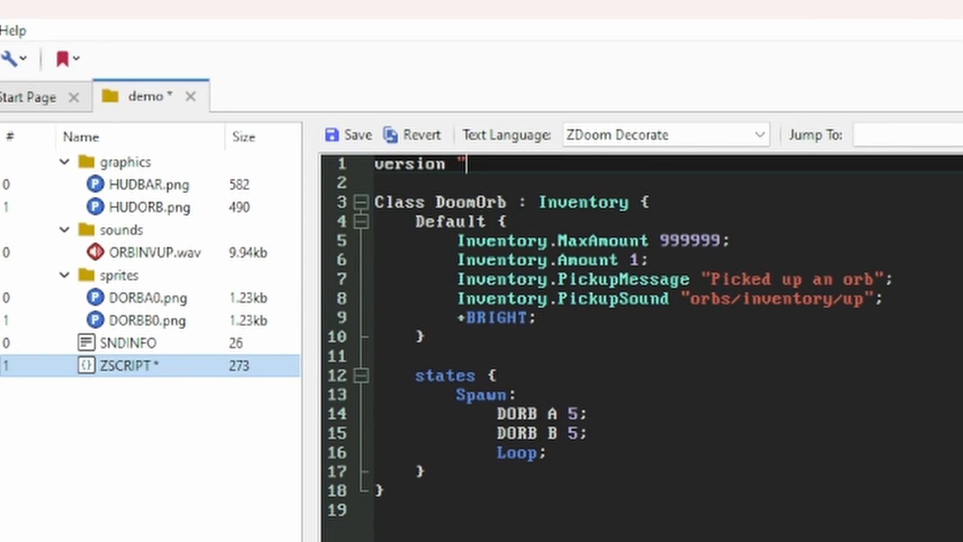
pyautogui.write('4.11.3')
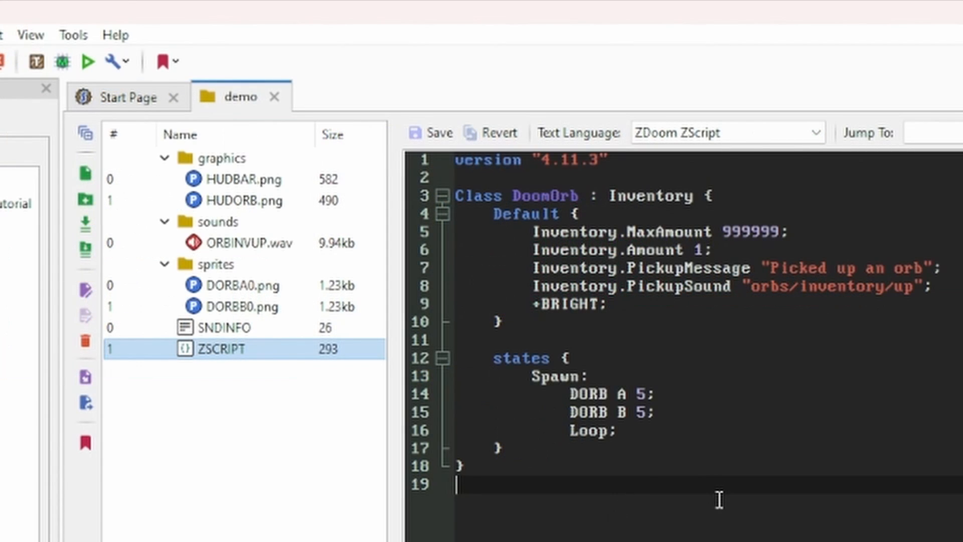
pyautogui.moveTo(740, 475)
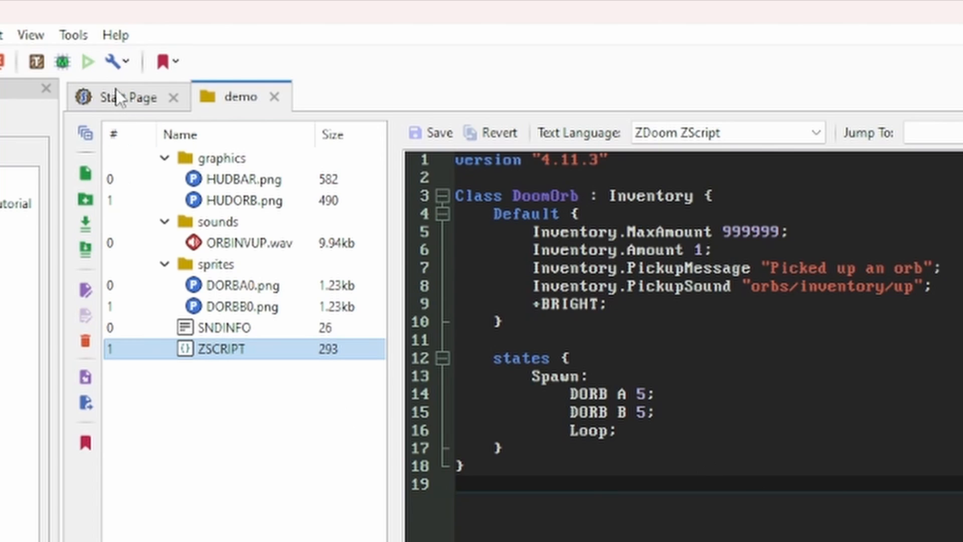
# Run the mod in GZDoom, summon and pick up DoomOrbs, and check printinv shows DoomOrb 3/999999.
pyautogui.click(89, 61)
pyautogui.write('summon doomorb')
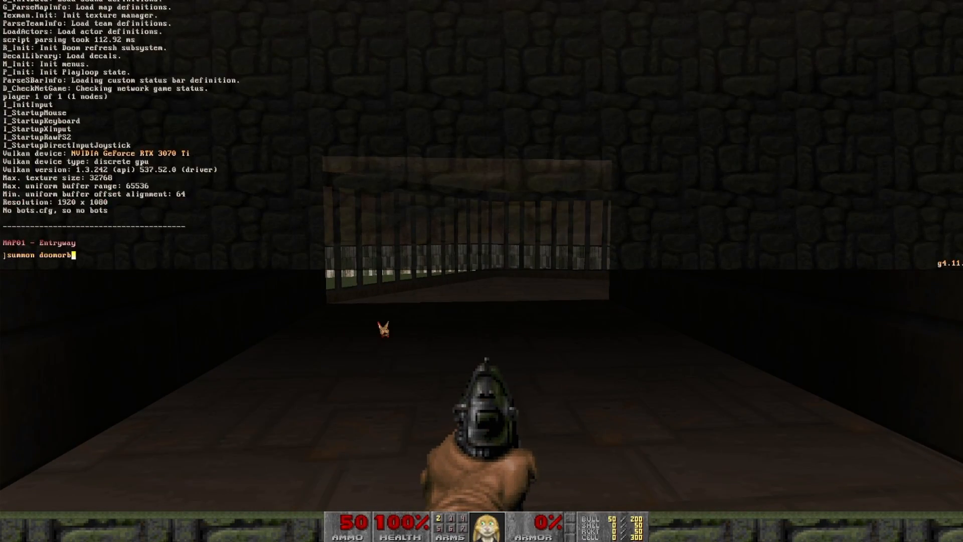
pyautogui.write('printinv')
pyautogui.press('enter')
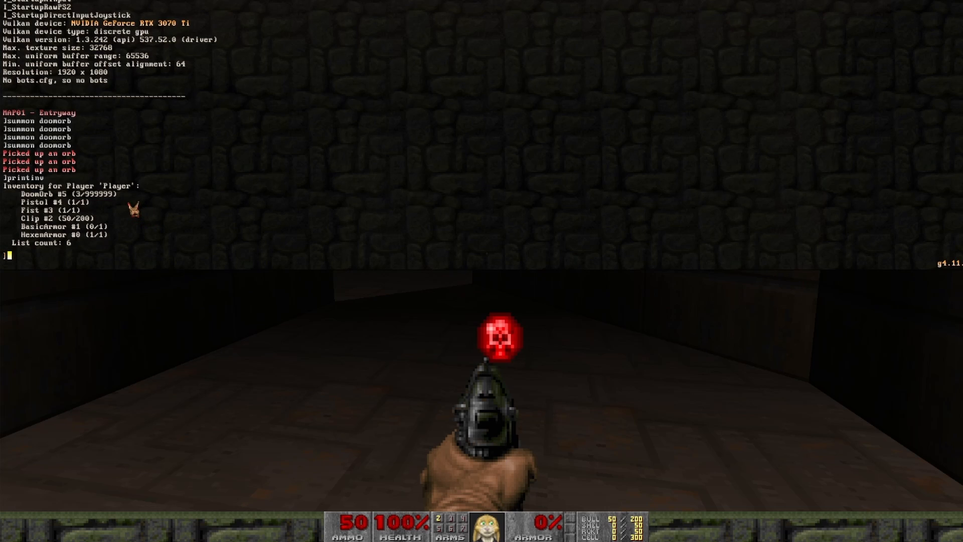
pyautogui.moveTo(71, 194)
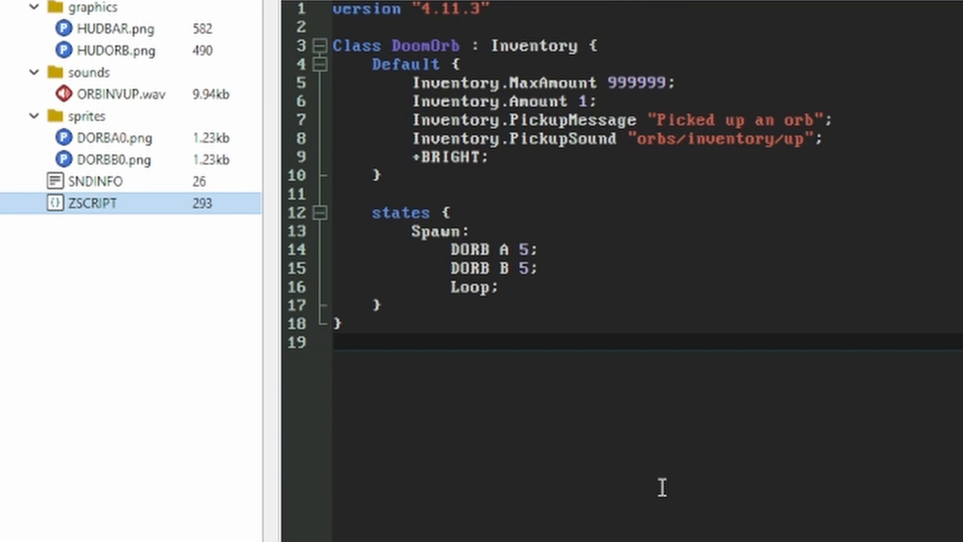
pyautogui.moveTo(538, 226)
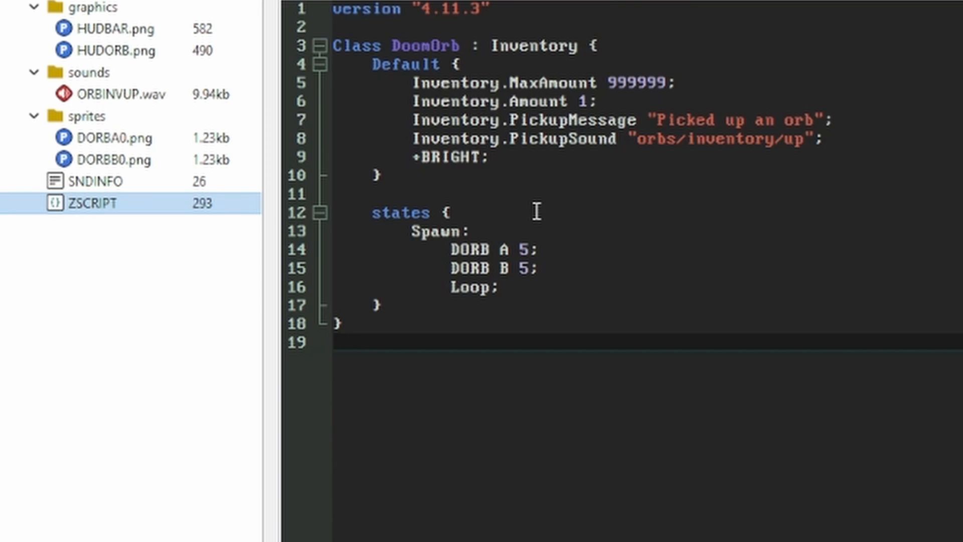
pyautogui.moveTo(570, 216)
pyautogui.write('BABABABABABABAB')
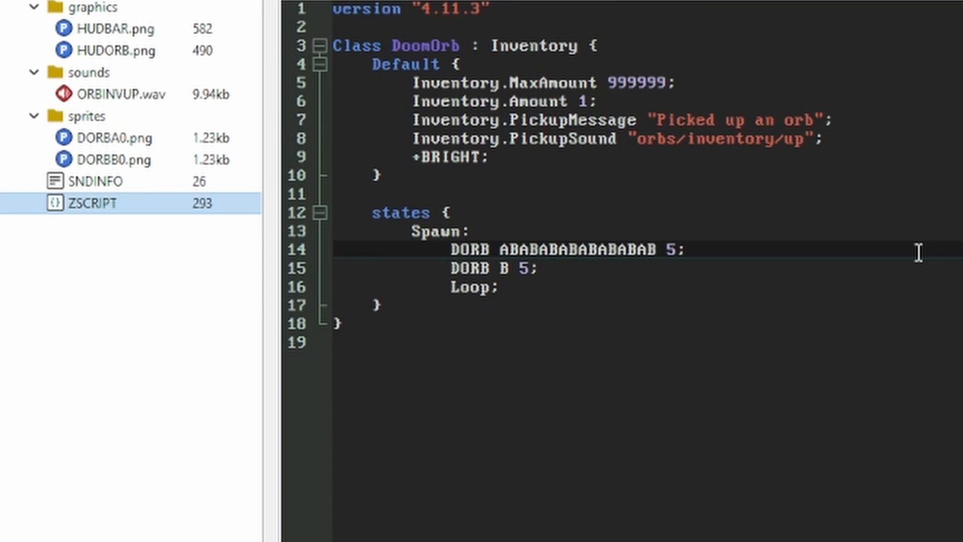
# Add an override void Tick() method below the states block that calls super.Tick().
pyautogui.doubleClick(559, 249)
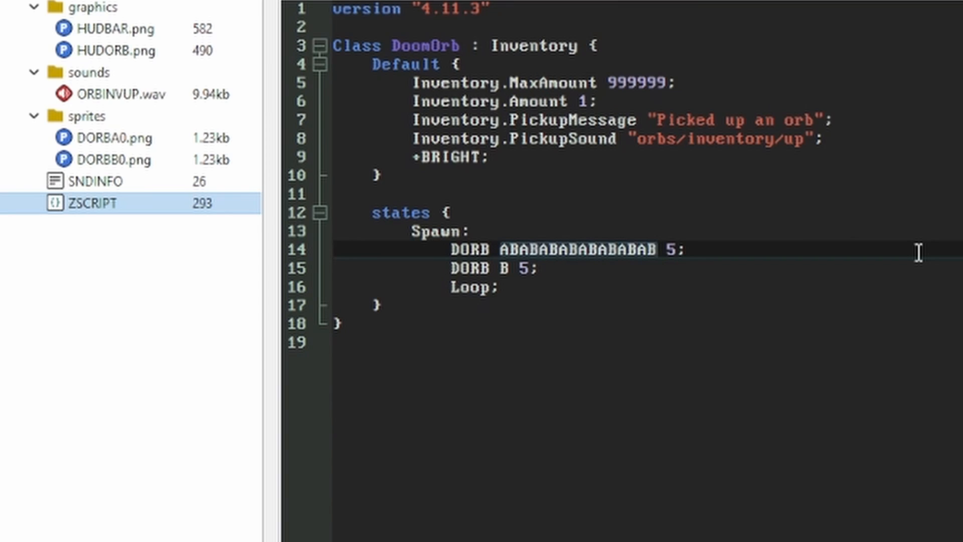
pyautogui.click(657, 248)
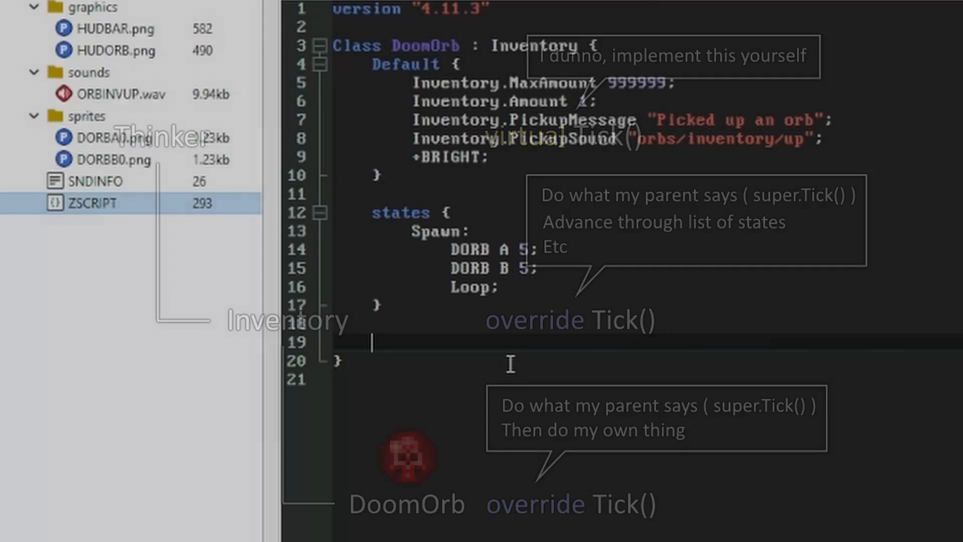
pyautogui.write('override void Tick() {')
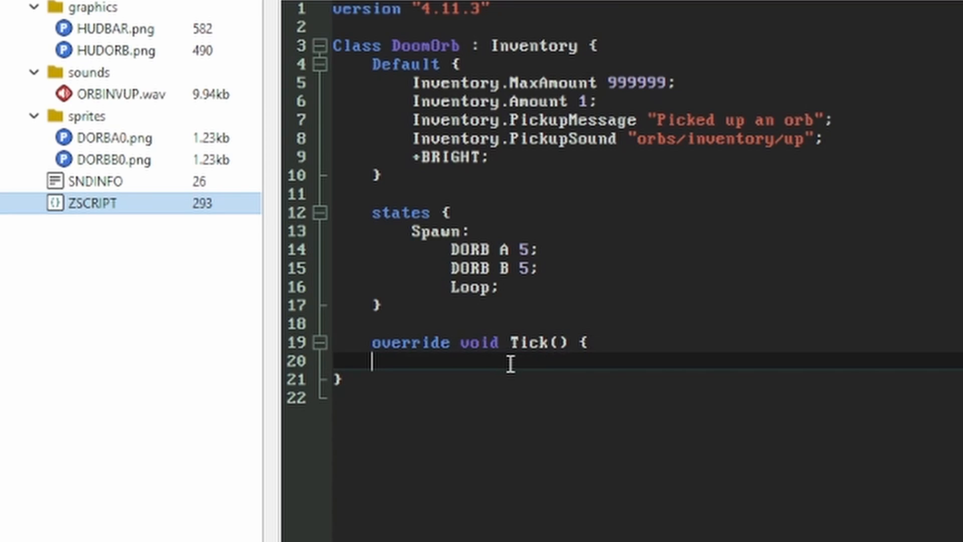
pyautogui.write('}')
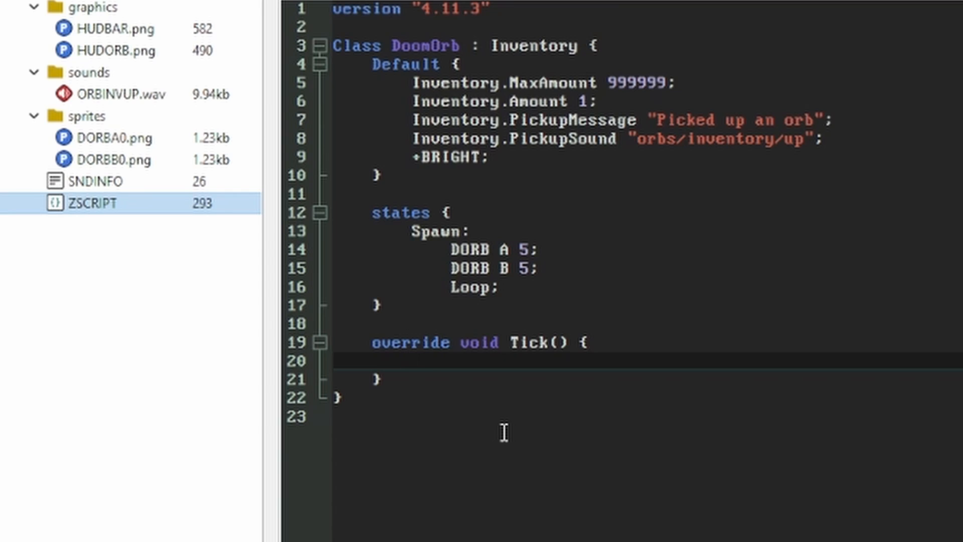
pyautogui.write('super.Tick(')
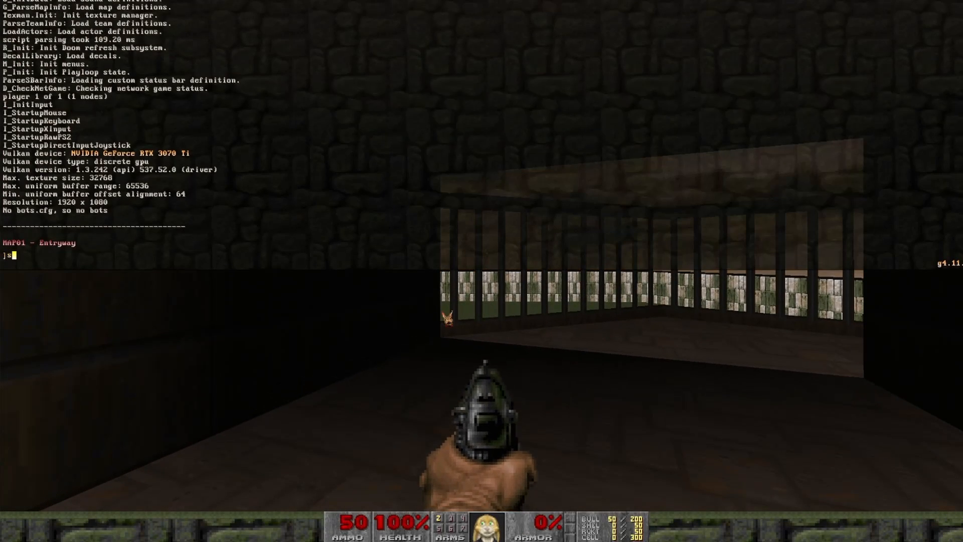
# Summon a doomorb from the GZDoom console so it floats ahead of the player.
pyautogui.write('ummon doomorb')
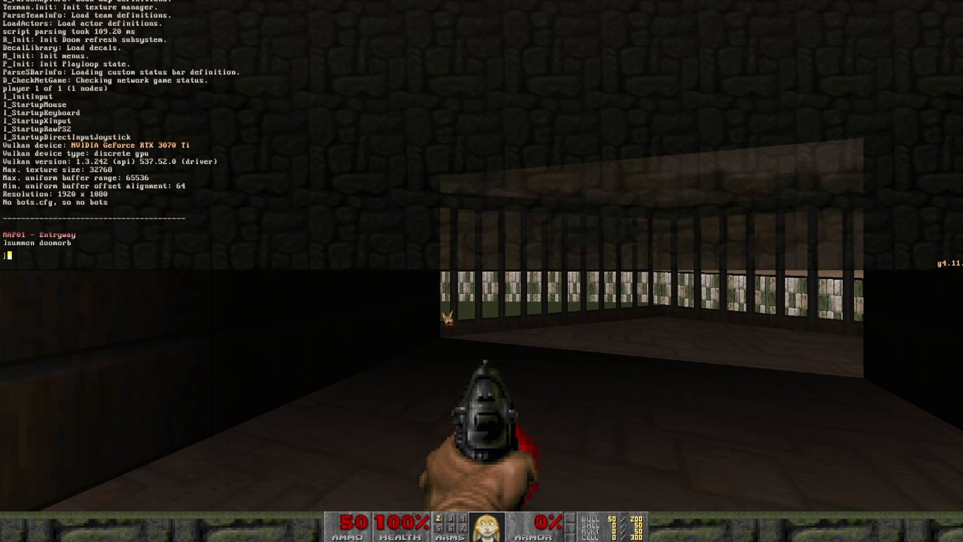
pyautogui.press('enter')
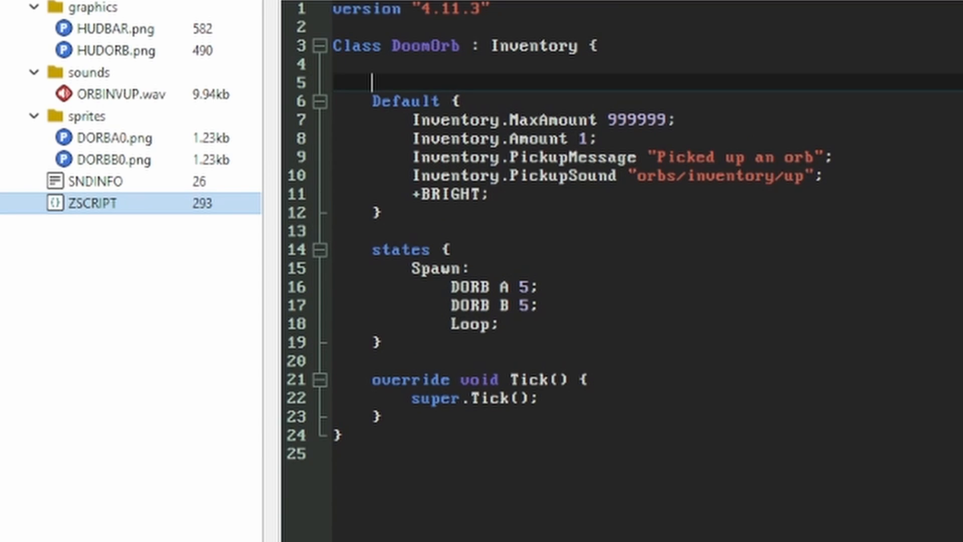
# Declare int age = 0 and make Tick increment age, calling self.Destroy() once age > 350.
pyautogui.write('int age;')
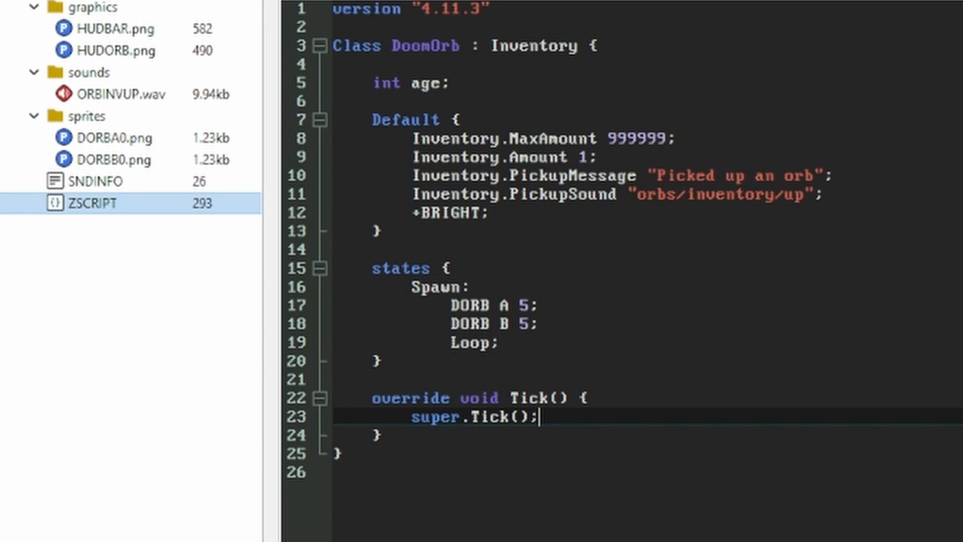
pyautogui.write('age++;')
pyautogui.write('if')
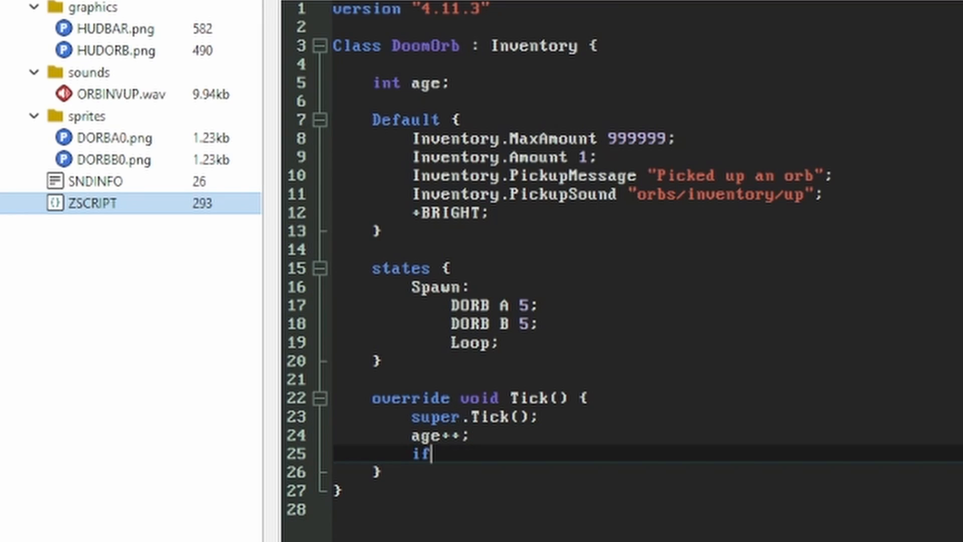
pyautogui.write('(age > 350) {')
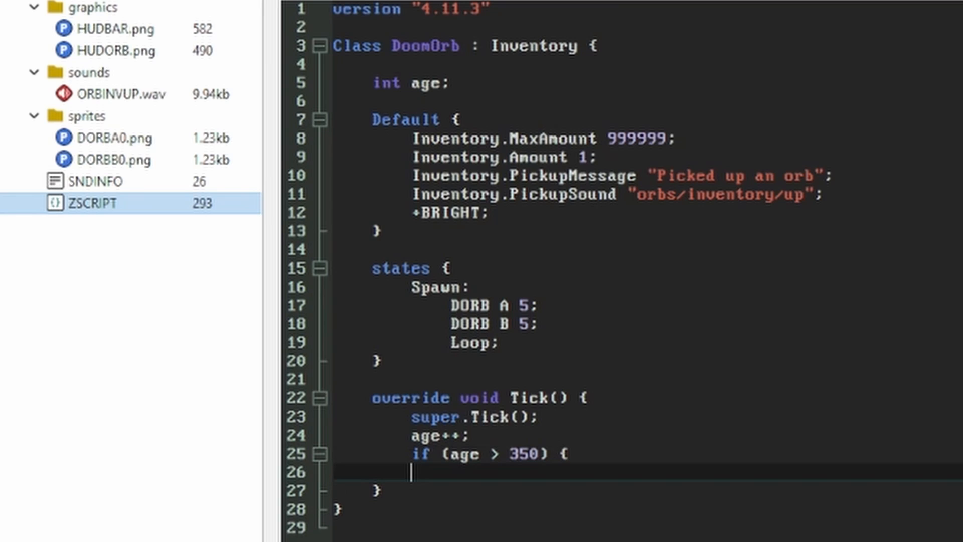
pyautogui.write('self.')
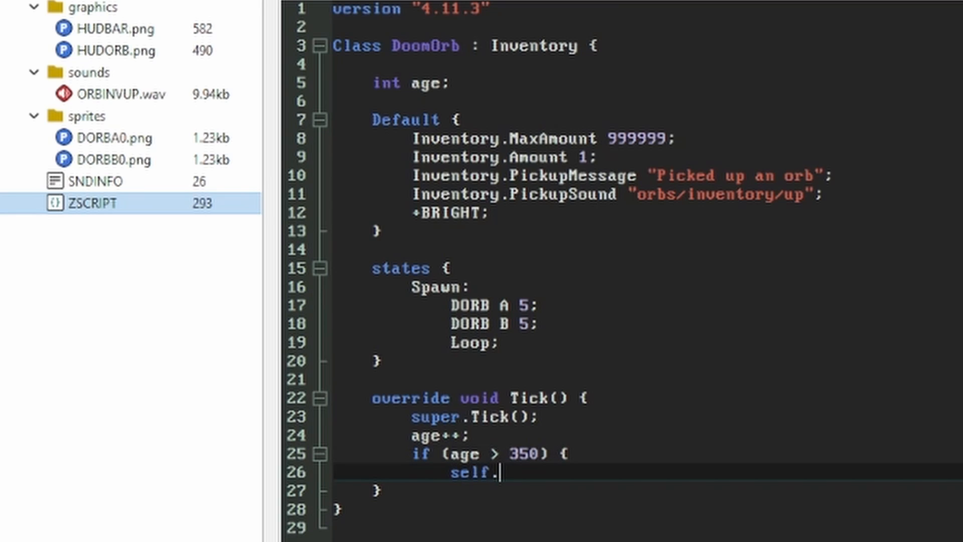
pyautogui.write('Destroy();')
pyautogui.click(647, 84)
pyautogui.write(' = 0')
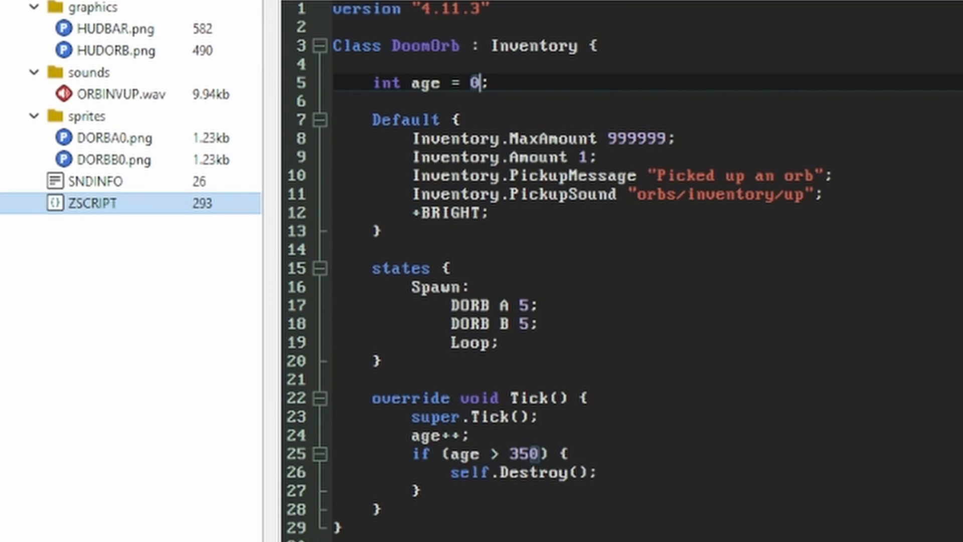
# Summon several doomorbs in the console, pick them up, and run printinv to check the inventory.
pyautogui.press('Backspace')
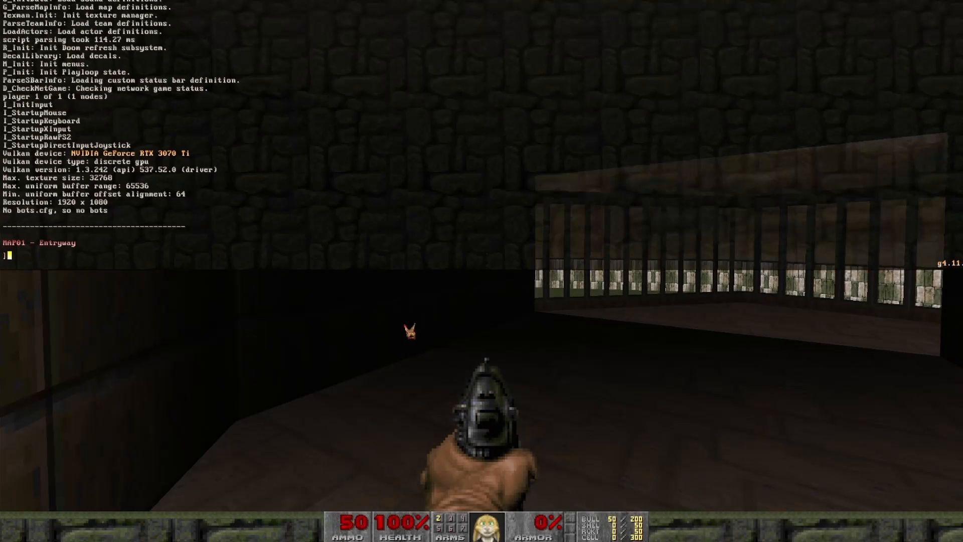
pyautogui.write('summon doomorb')
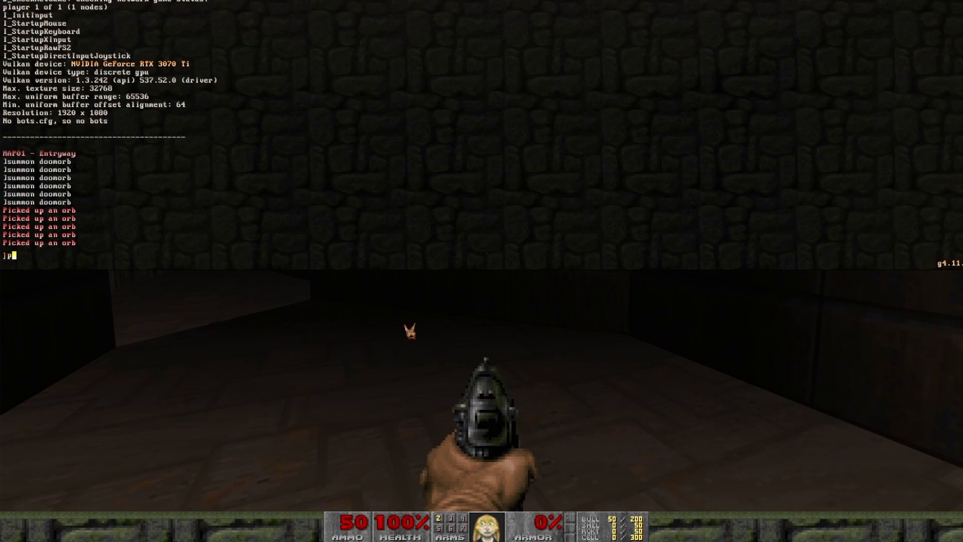
pyautogui.write('printinv')
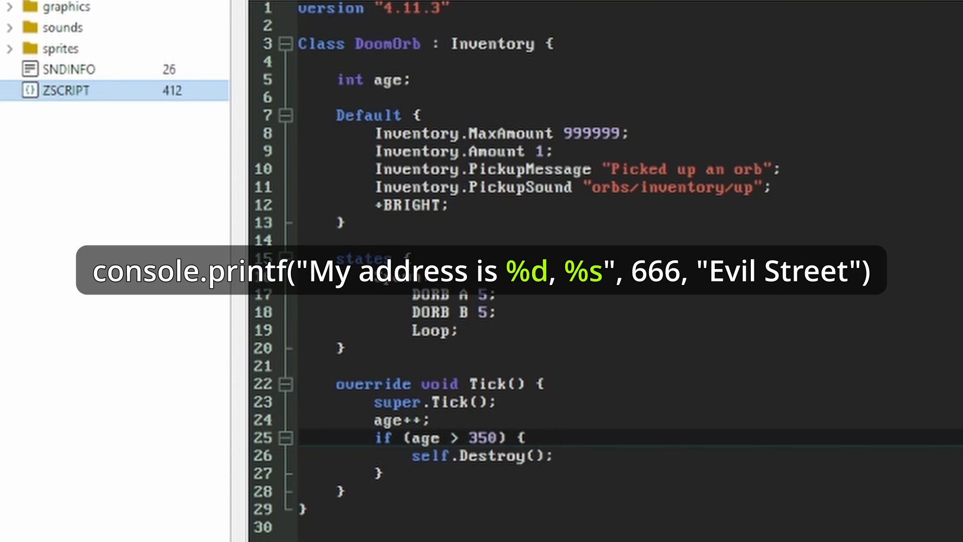
# Add console.printf("Destroying a %s", self.getClassName()); before self.Destroy() in the Tick override.
pyautogui.write('console.pr')
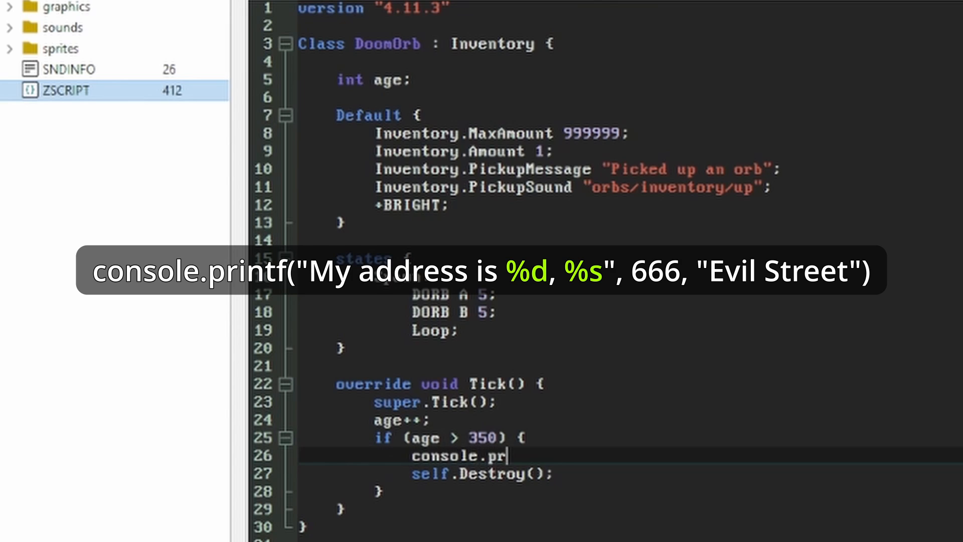
pyautogui.write('intf("Destr')
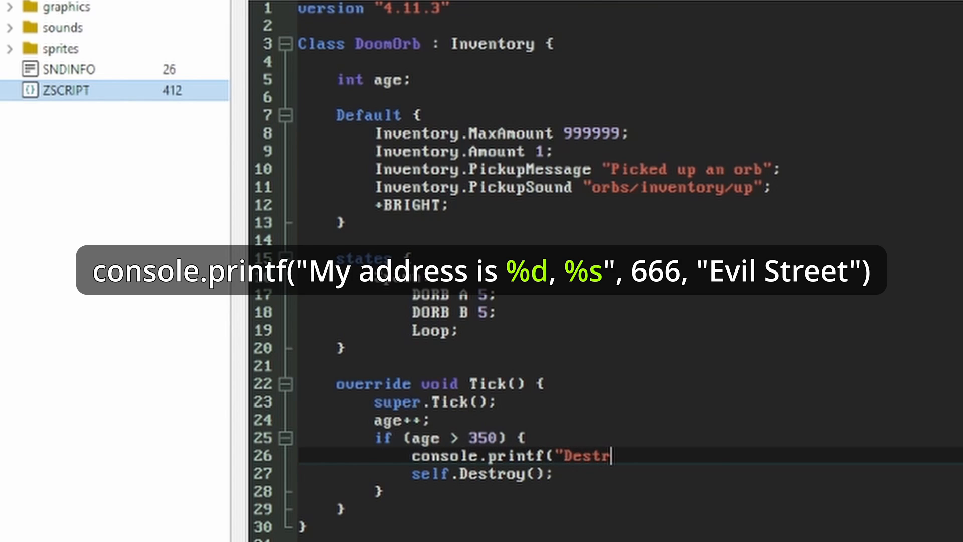
pyautogui.write('oying a %s",')
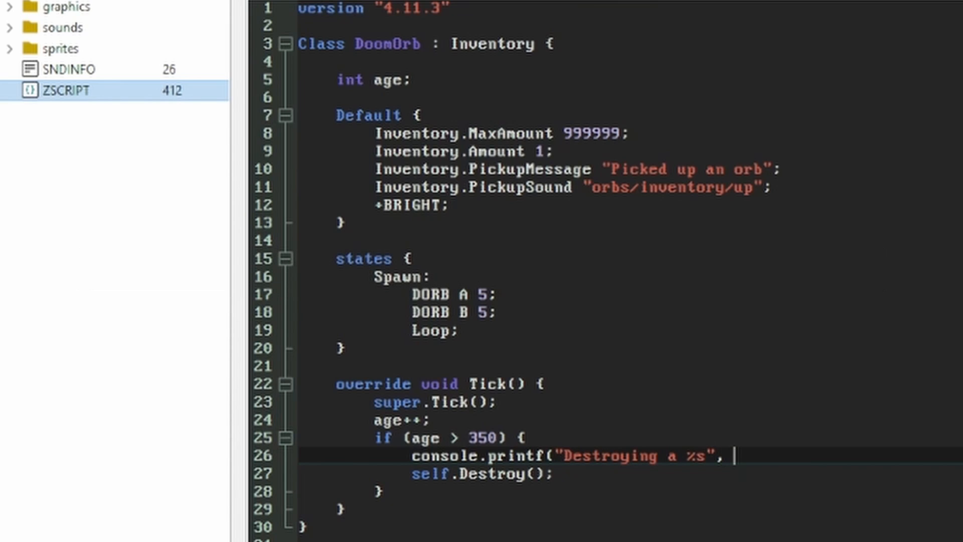
pyautogui.write('self.getClassNam')
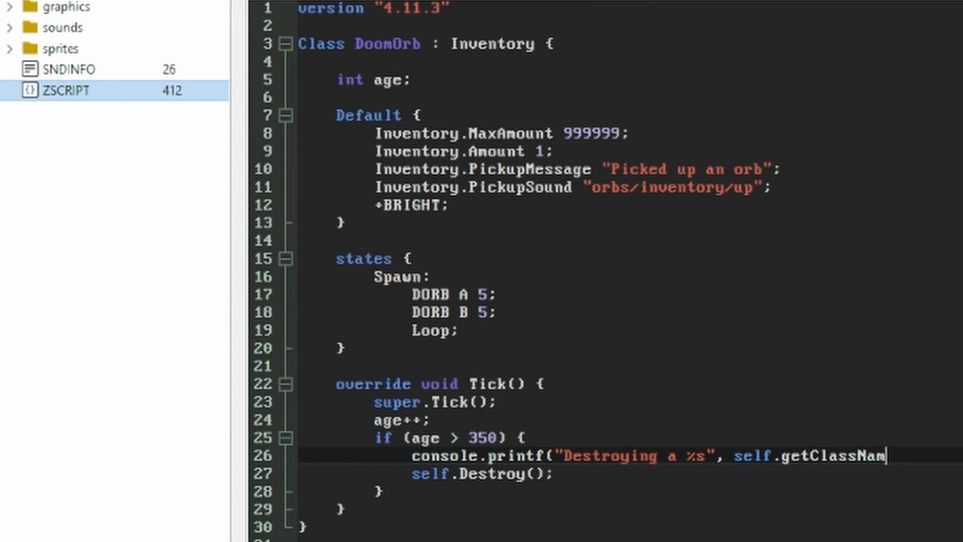
pyautogui.write('e());')
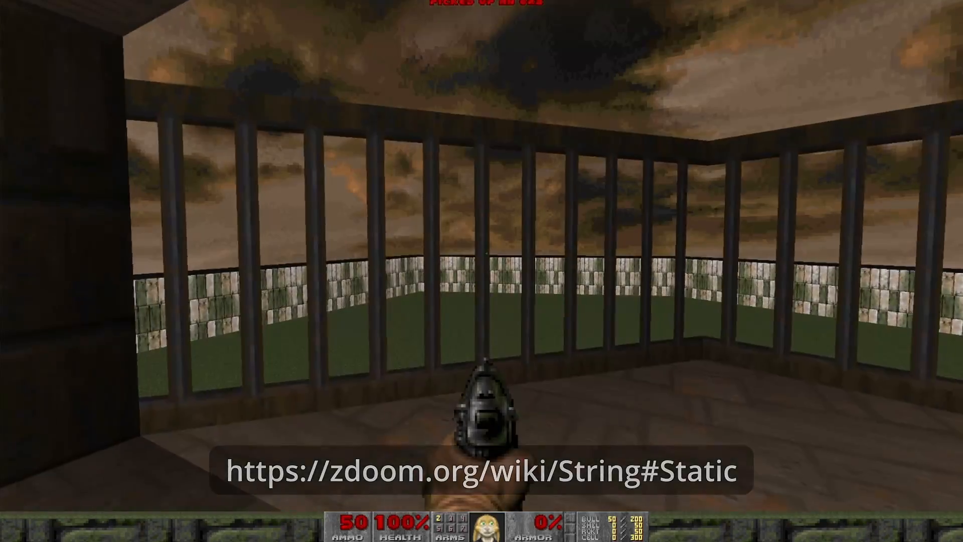
# Bring up the GZDoom console to check for the orb's destroy message.
pyautogui.press('grave')
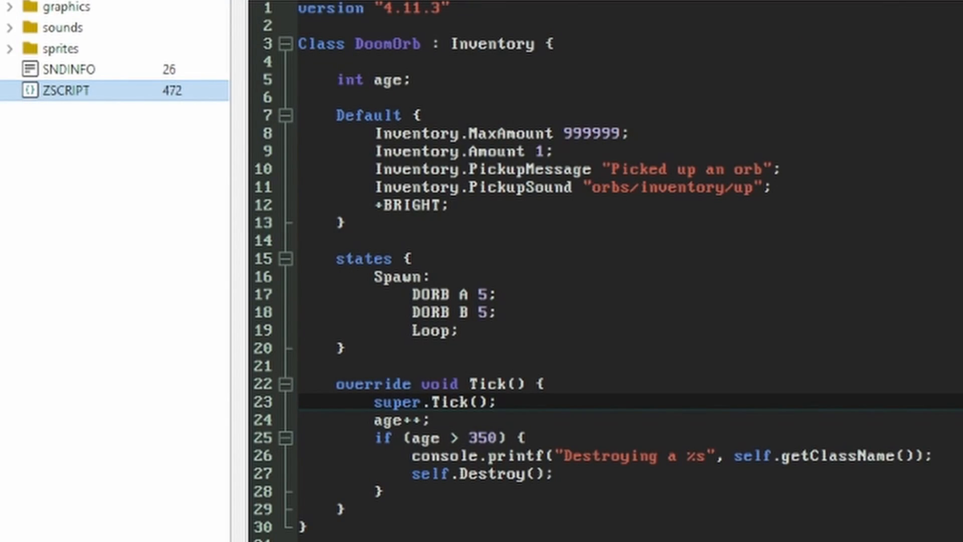
# Add the guard if (self.owner != null) { return; } after super.Tick() and begin retyping its null.
pyautogui.write('if (self')
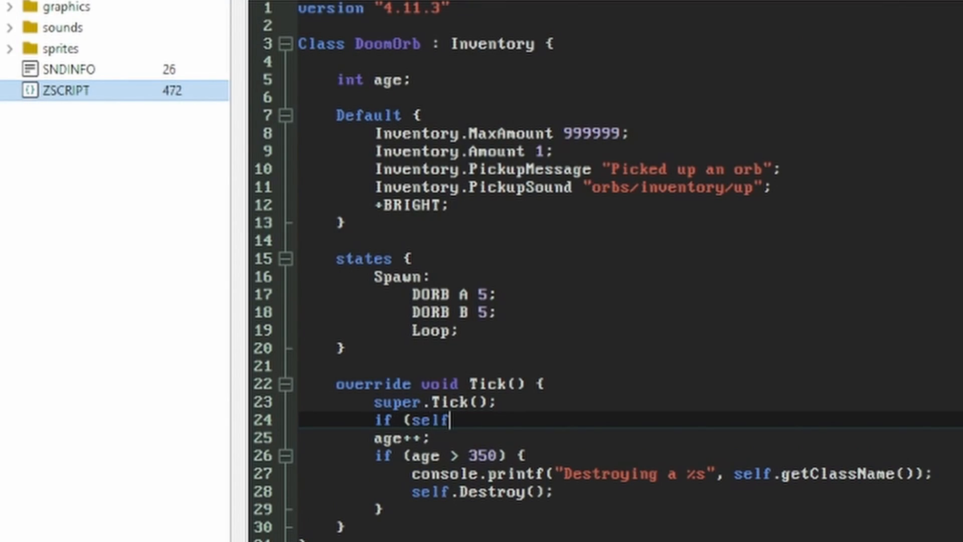
pyautogui.write('.owner')
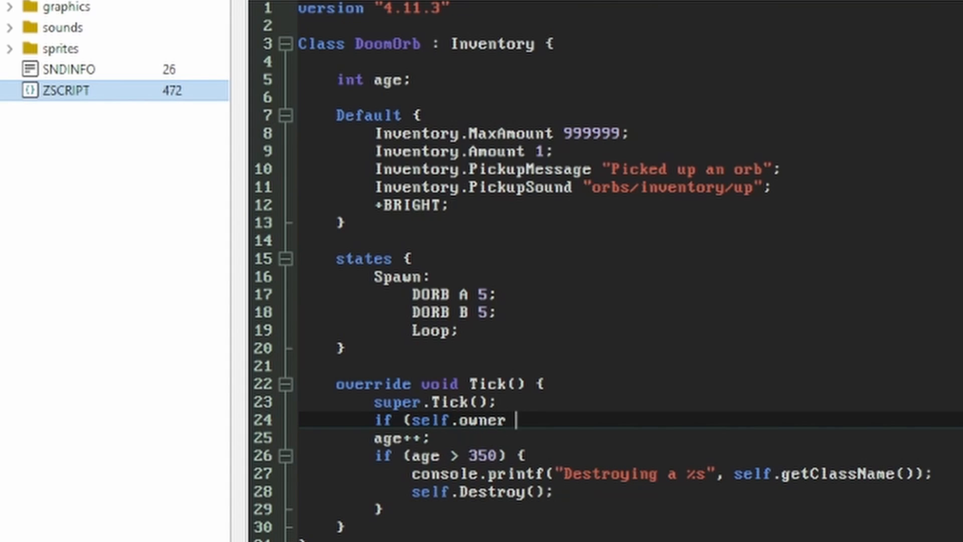
pyautogui.write('!= null) {')
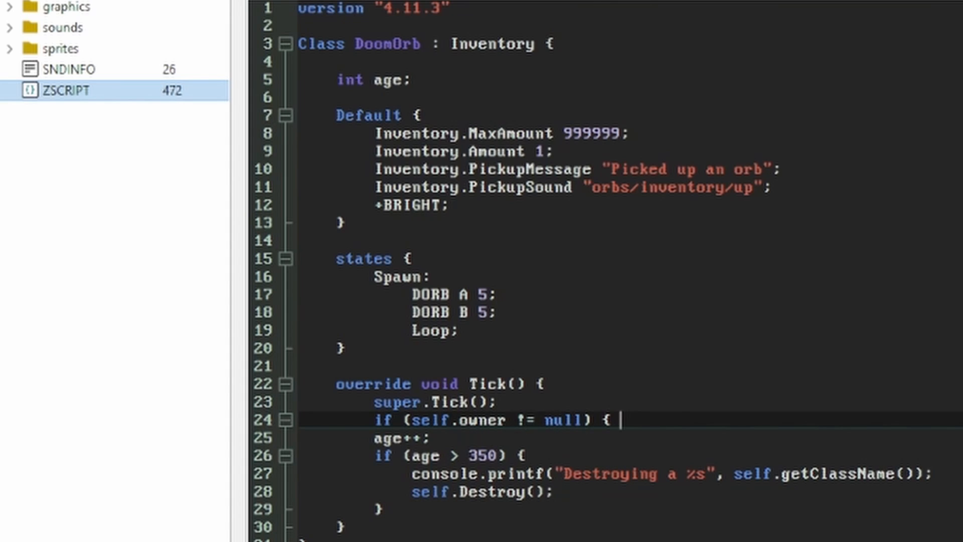
pyautogui.write('return; }')
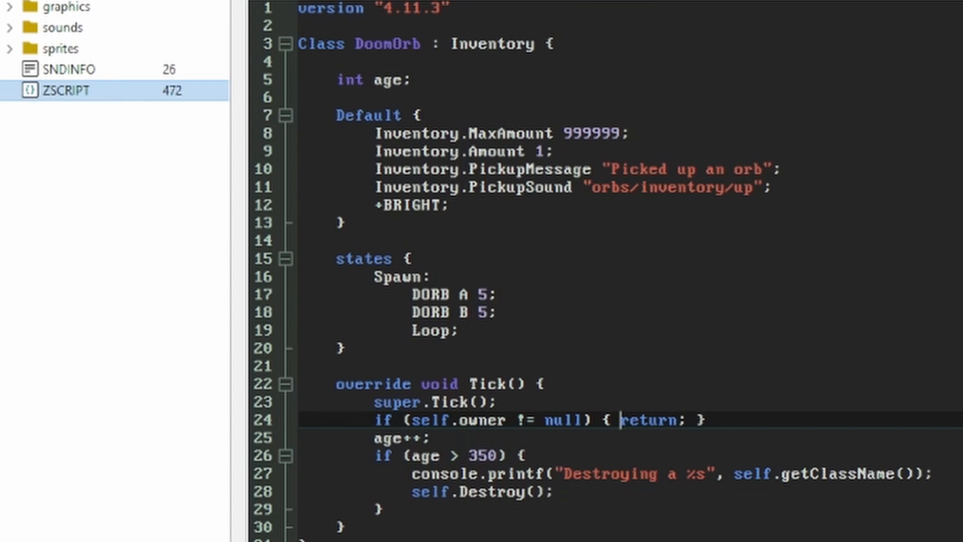
pyautogui.press('Backspace')
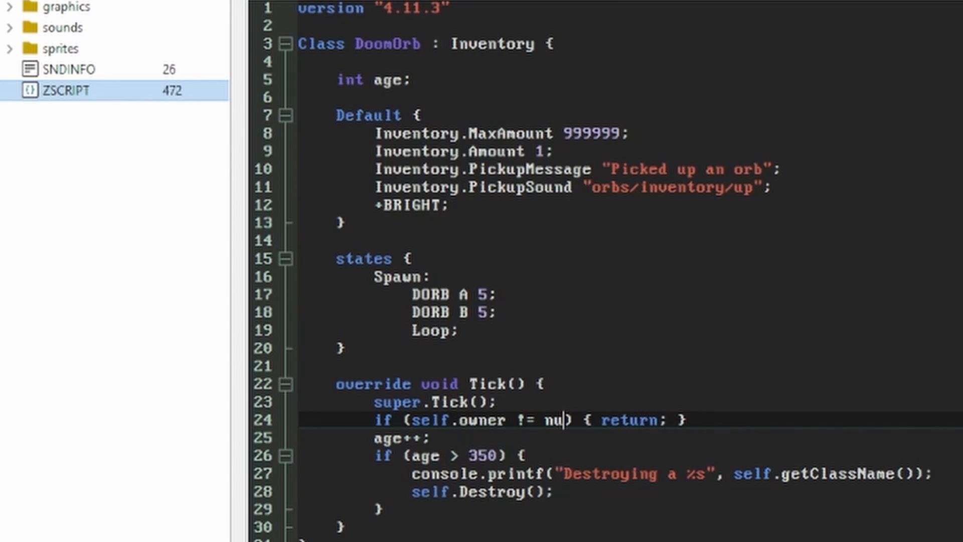